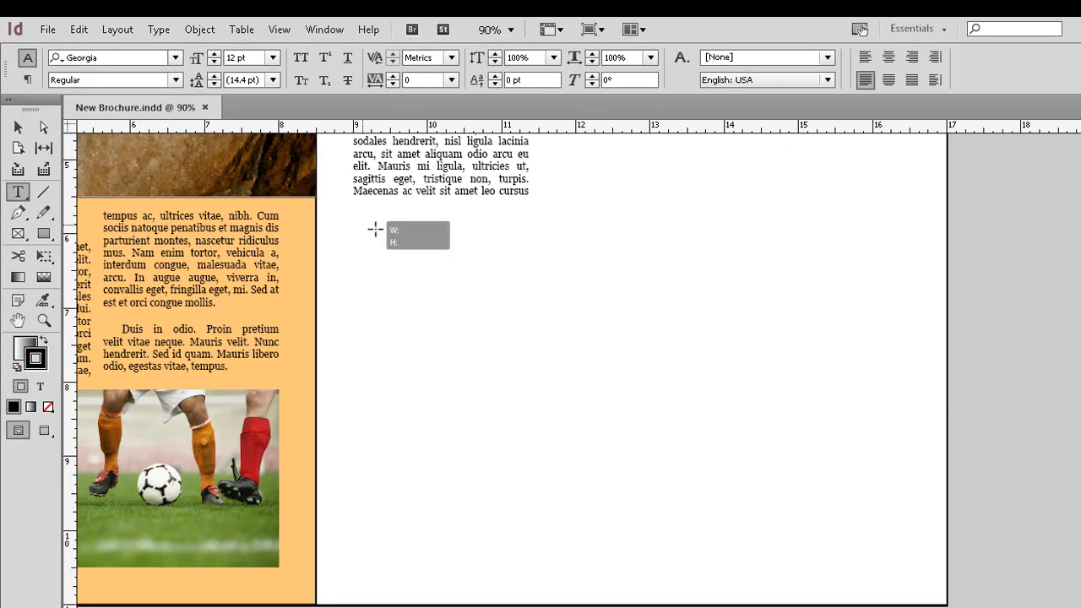
Draw an empty text frame below the body text in the right column.
{"action": "left_click_drag", "start_coordinate": [374, 230], "coordinate": [918, 365]}
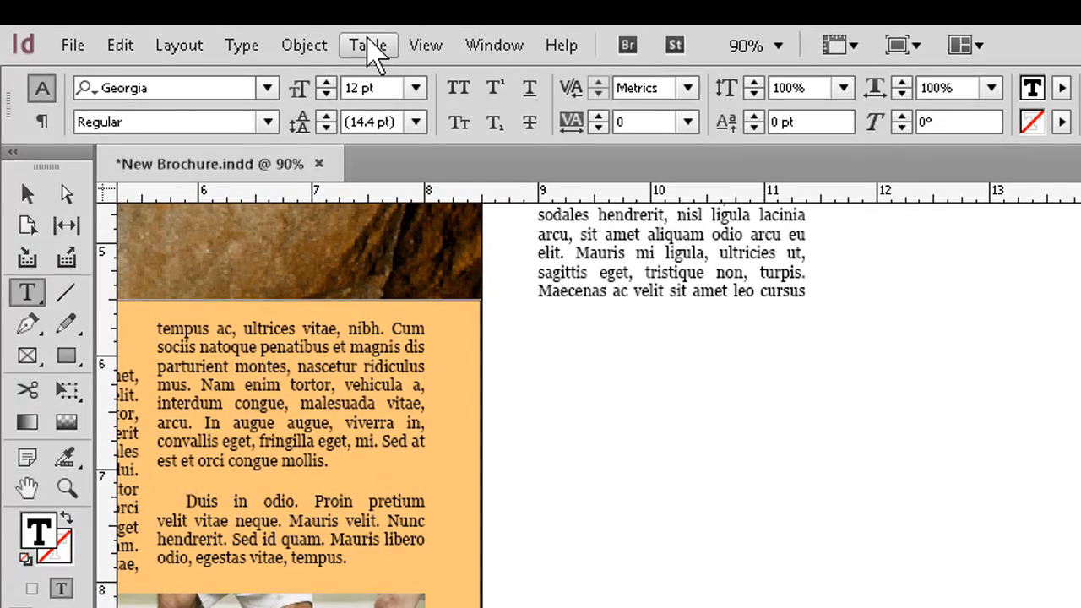
Insert a table with 5 body rows and 3 columns into the new frame.
{"action": "left_click", "coordinate": [368, 45]}
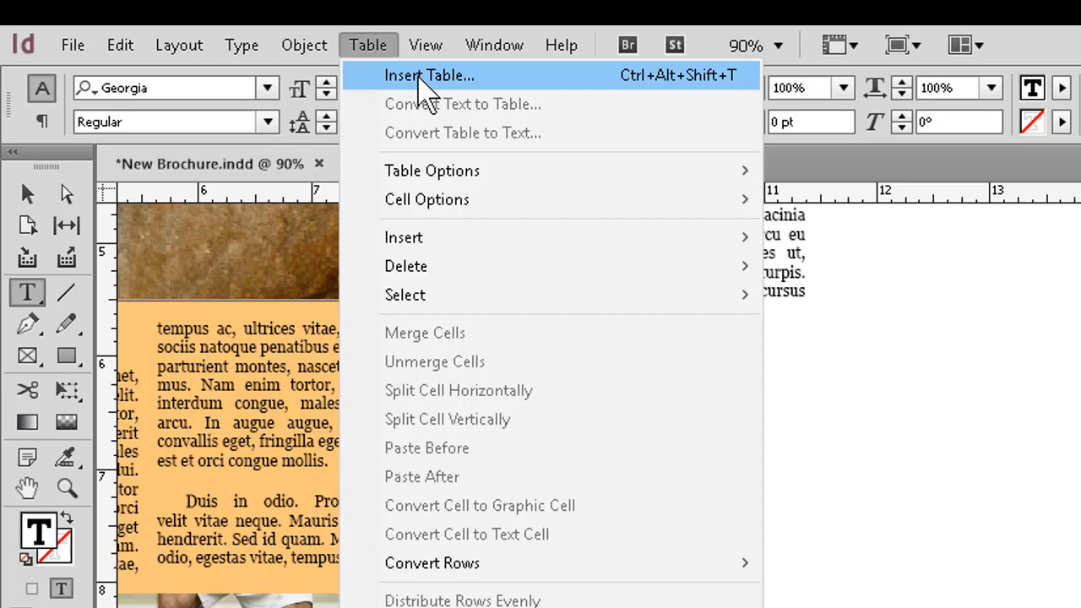
{"action": "left_click", "coordinate": [429, 75]}
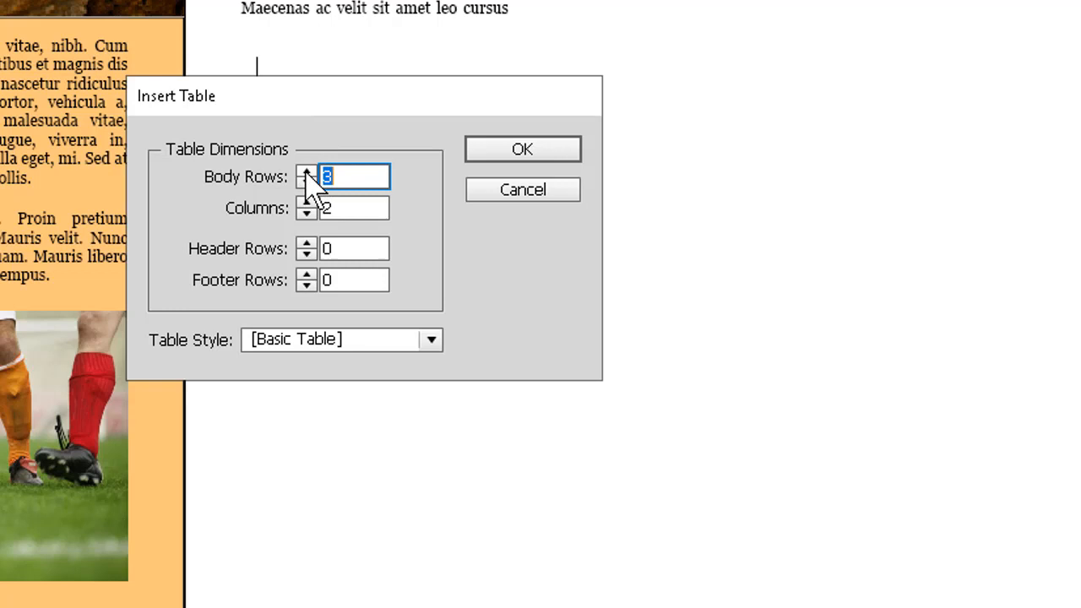
{"action": "left_click", "coordinate": [305, 171]}
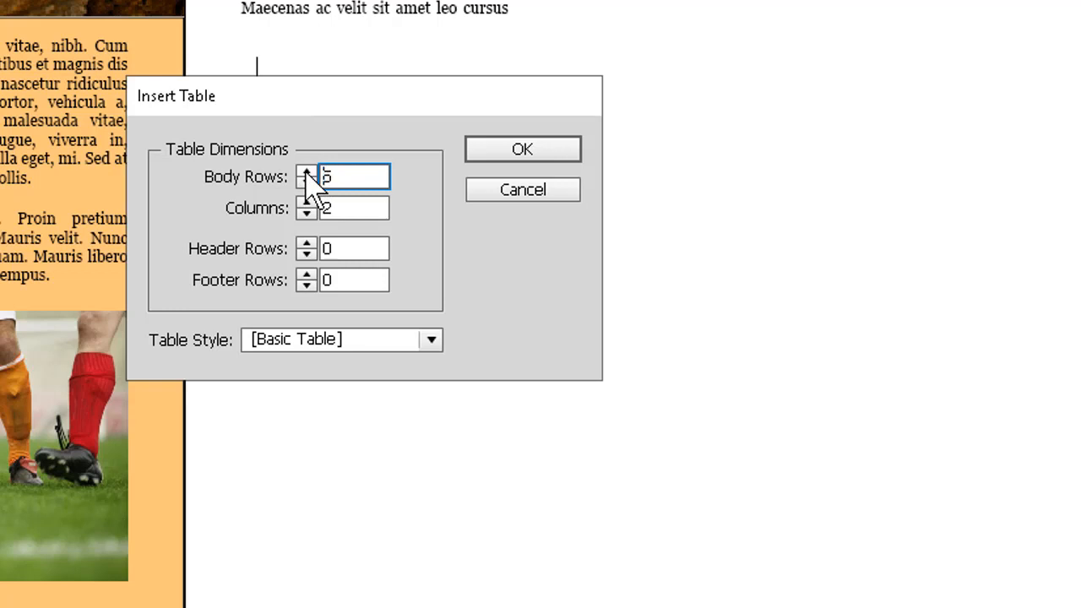
{"action": "mouse_move", "coordinate": [312, 223]}
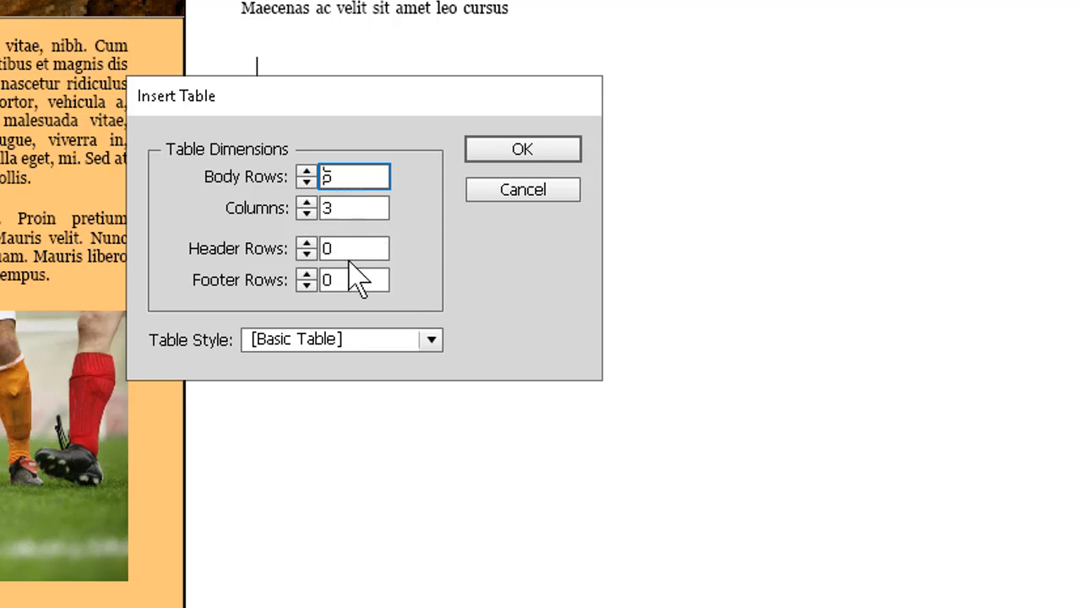
{"action": "mouse_move", "coordinate": [523, 149]}
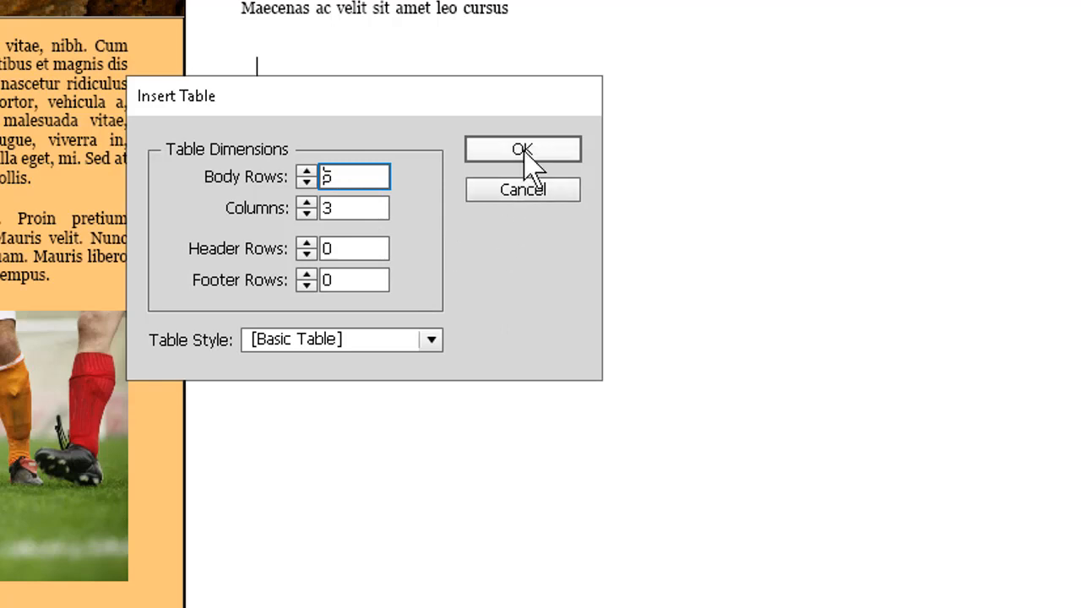
{"action": "left_click", "coordinate": [523, 149]}
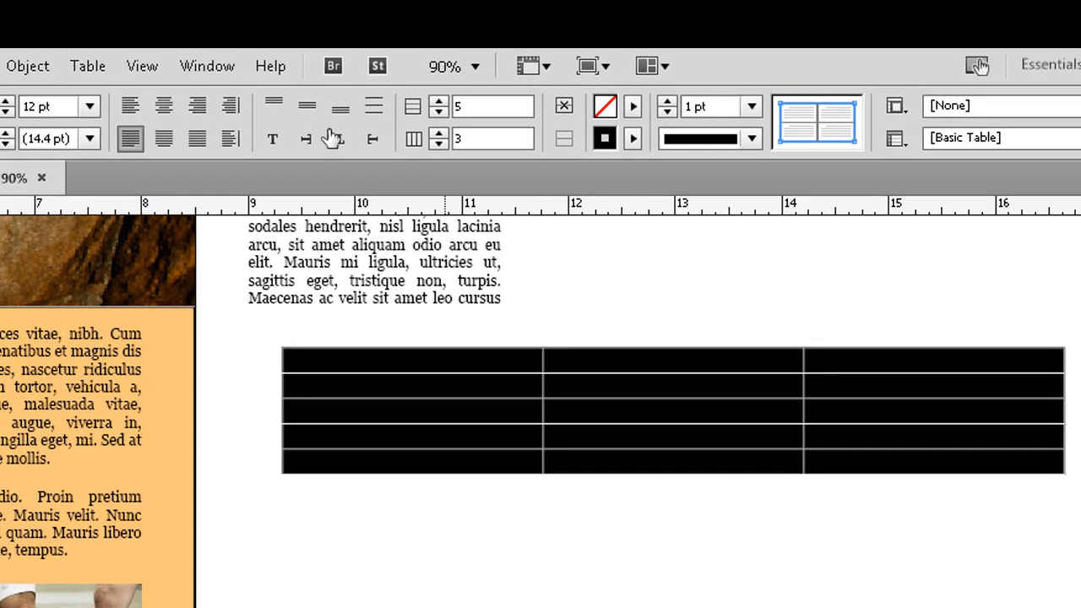
Set the table's At Least row height to 0.5 inch.
{"action": "left_click", "coordinate": [87, 66]}
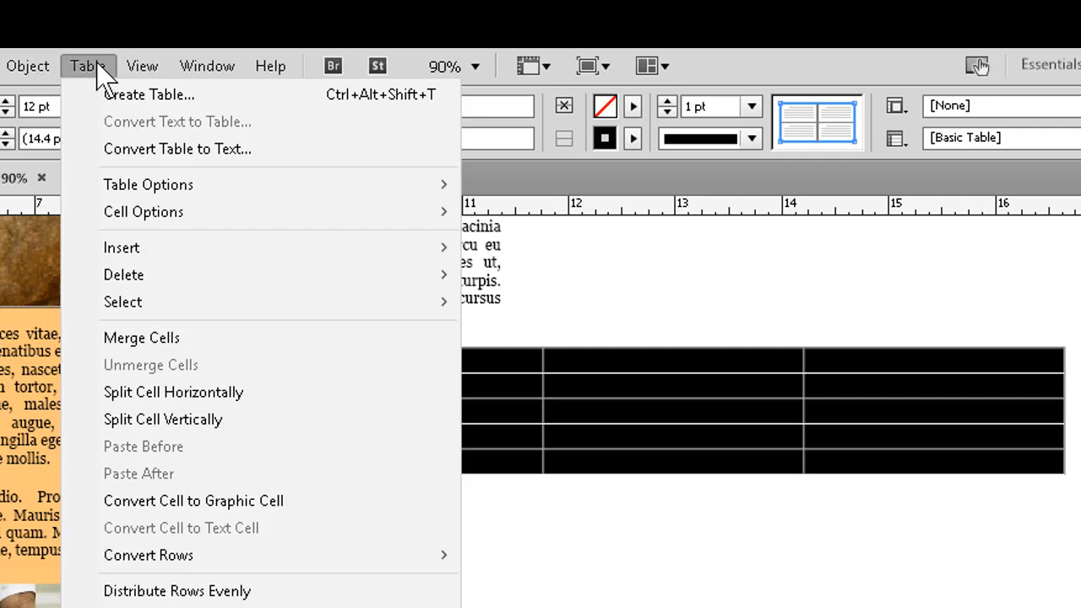
{"action": "mouse_move", "coordinate": [105, 88]}
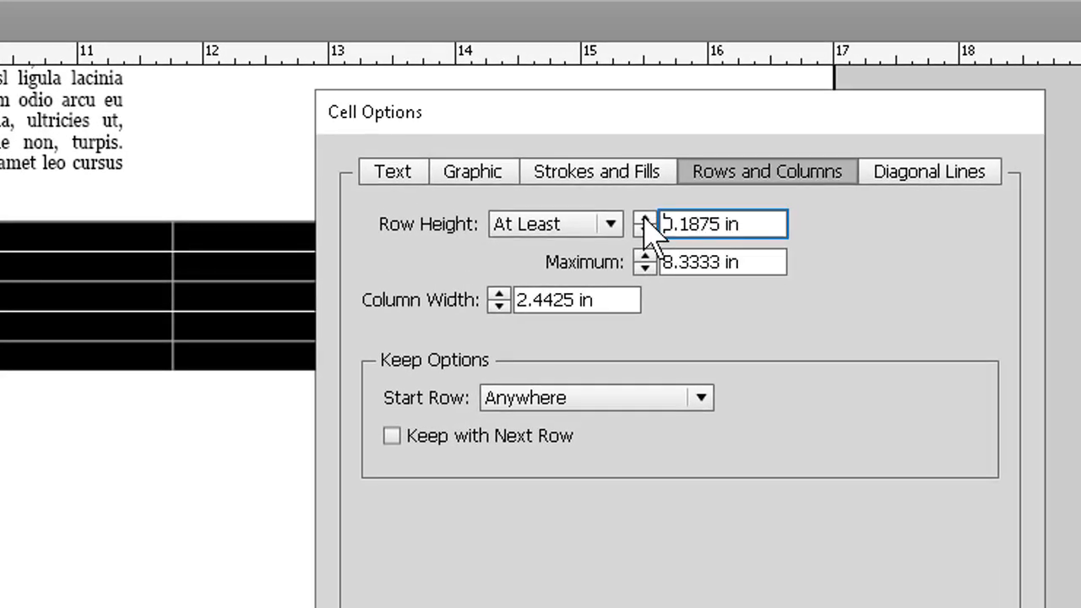
{"action": "left_click", "coordinate": [646, 217]}
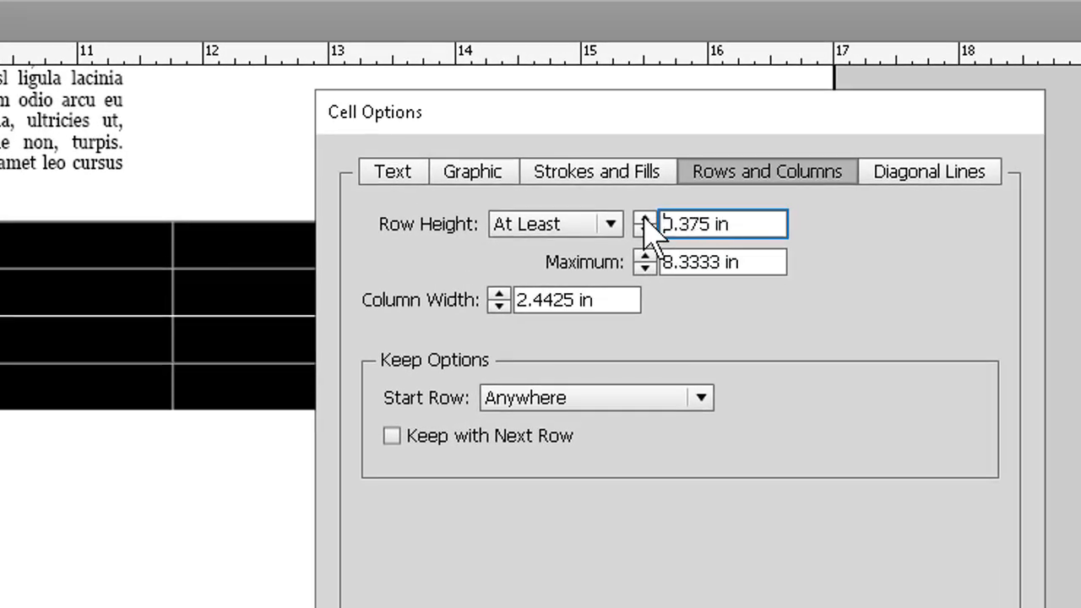
{"action": "left_click", "coordinate": [645, 218]}
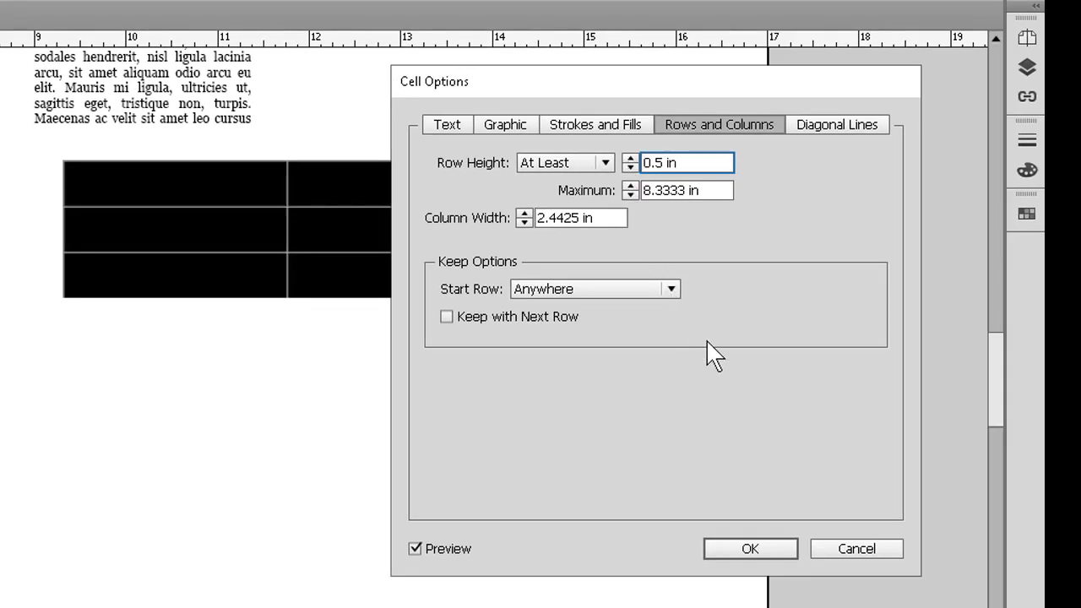
{"action": "left_click", "coordinate": [749, 548]}
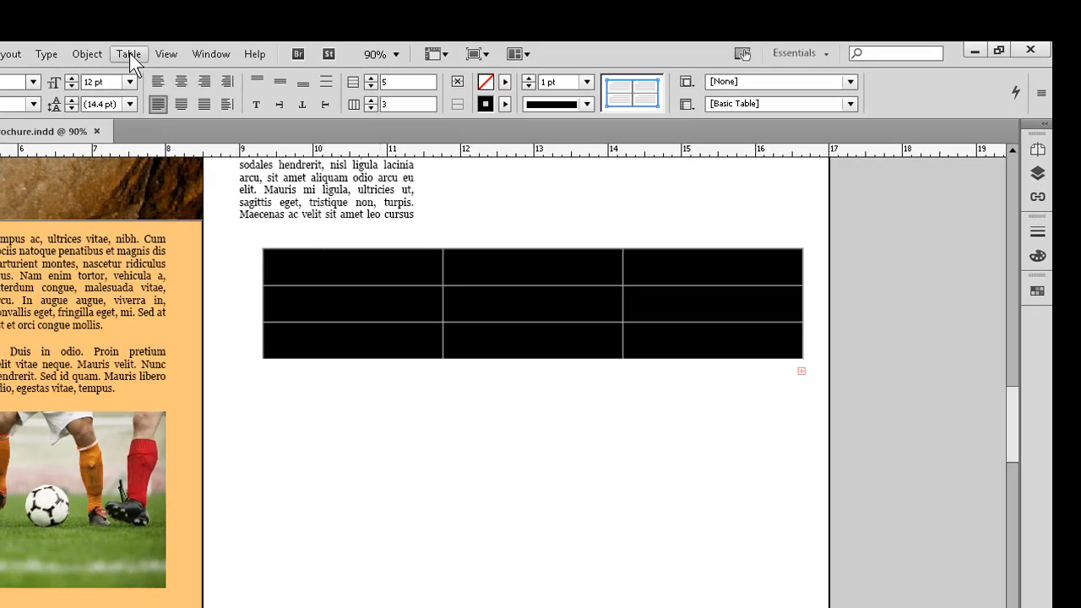
Lower the minimum row height to 0.25 inch in Rows and Columns cell options.
{"action": "left_click", "coordinate": [129, 53]}
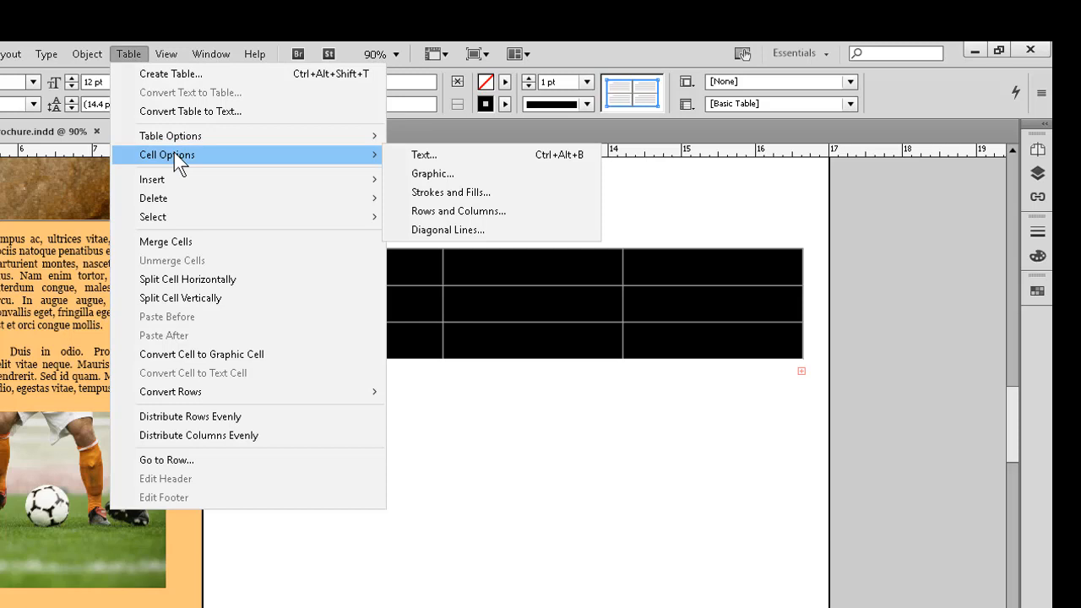
{"action": "left_click", "coordinate": [423, 154]}
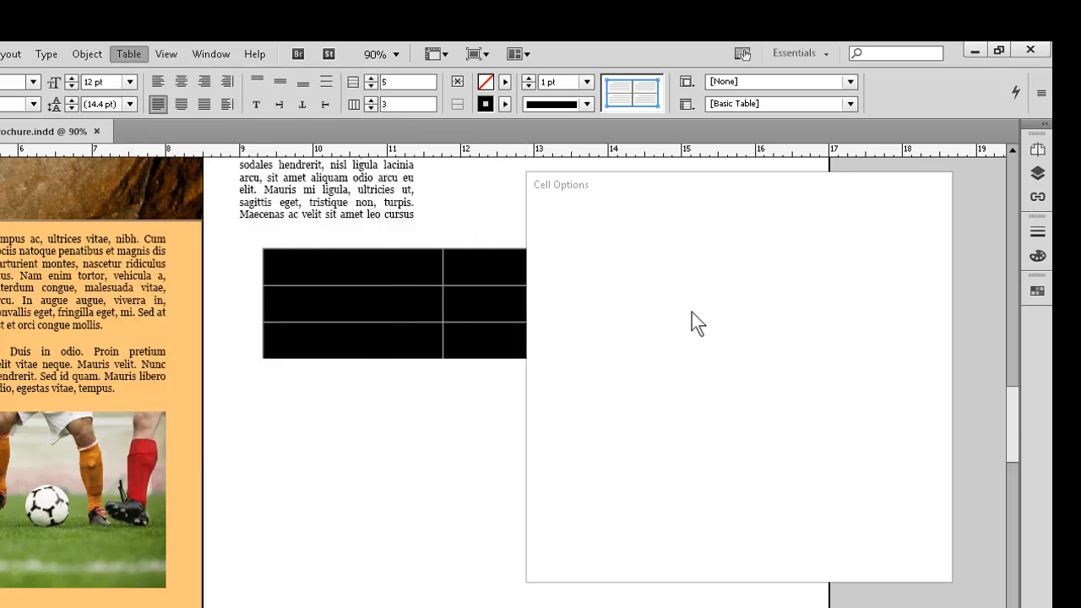
{"action": "left_click", "coordinate": [789, 218]}
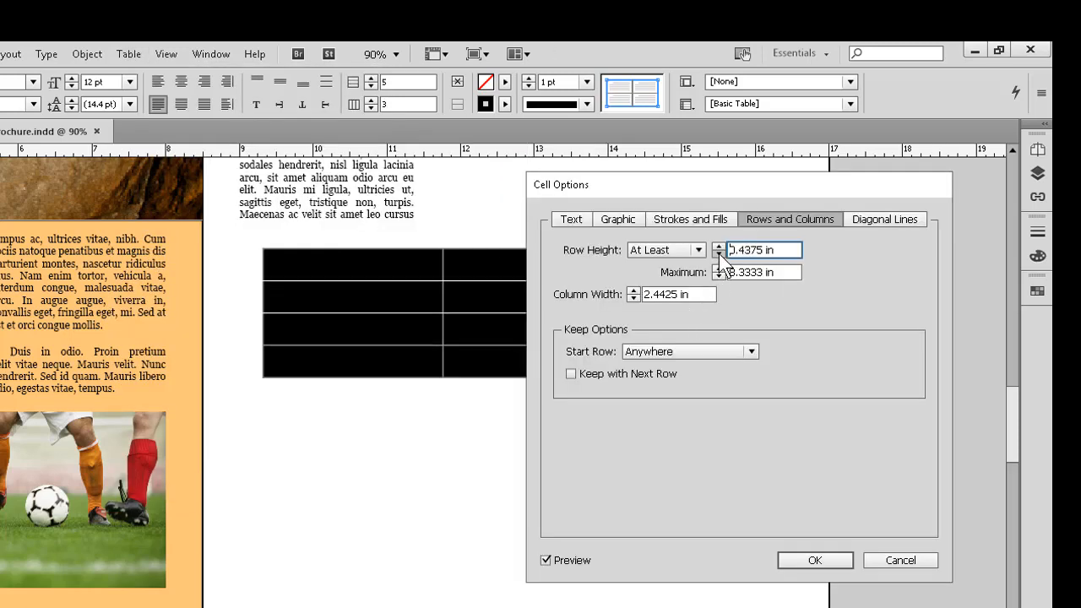
{"action": "left_click", "coordinate": [716, 253]}
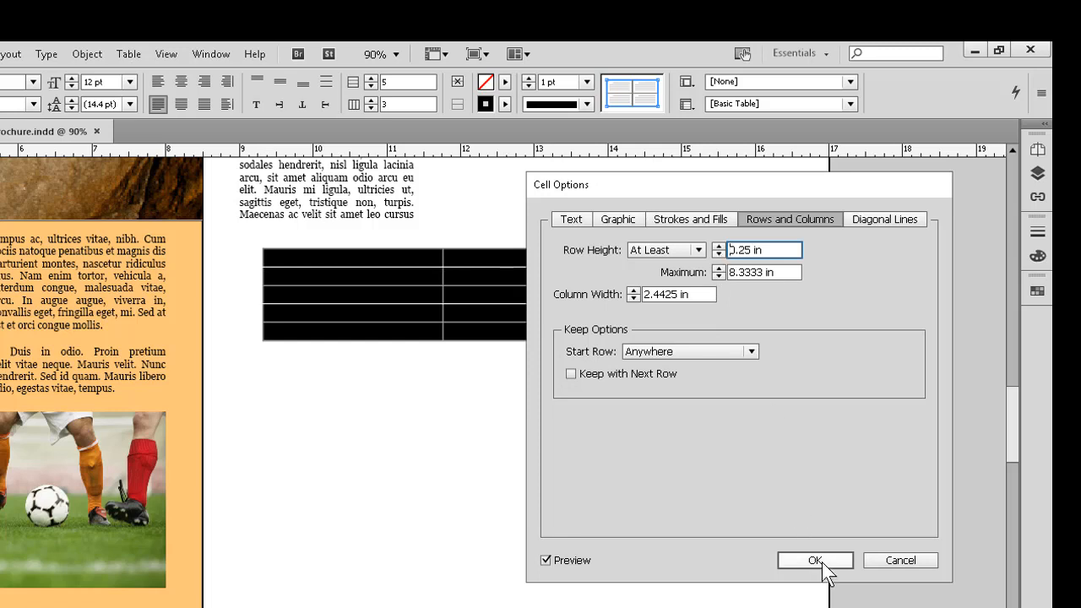
{"action": "left_click", "coordinate": [814, 559]}
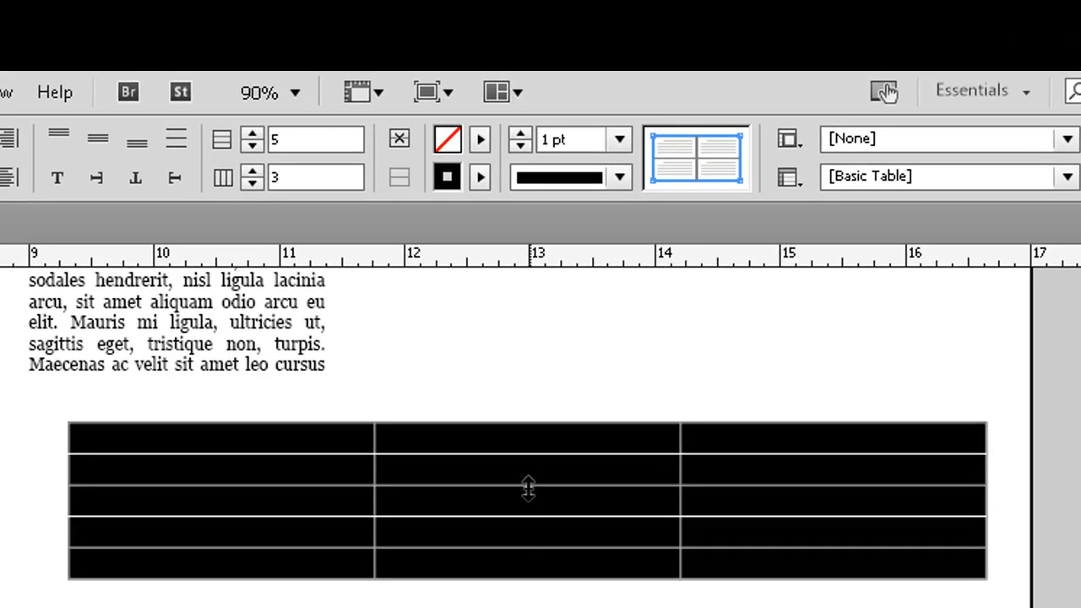
{"action": "mouse_move", "coordinate": [583, 481]}
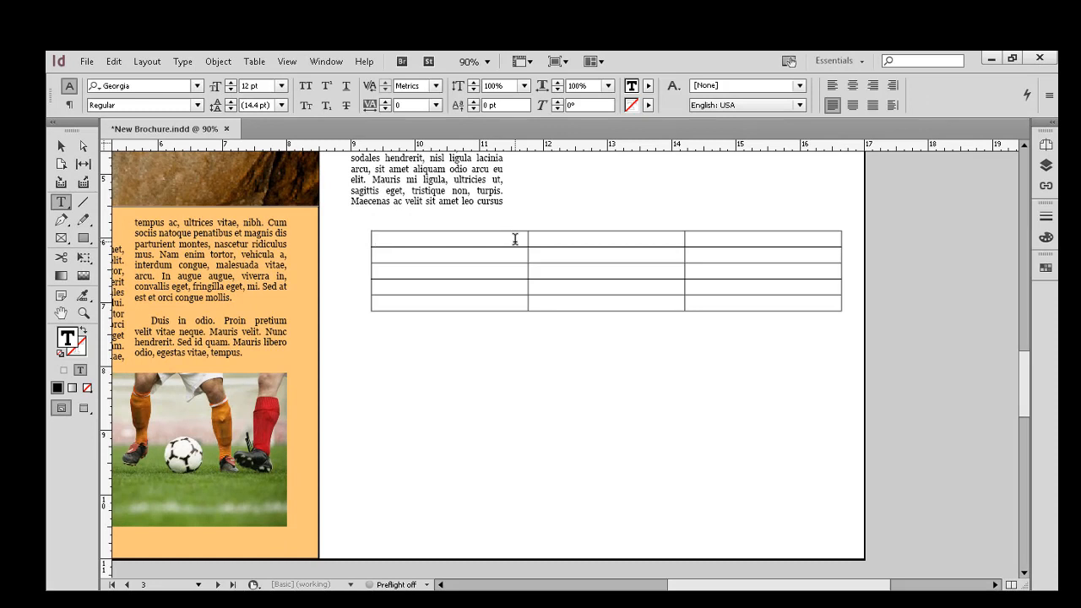
{"action": "mouse_move", "coordinate": [502, 233]}
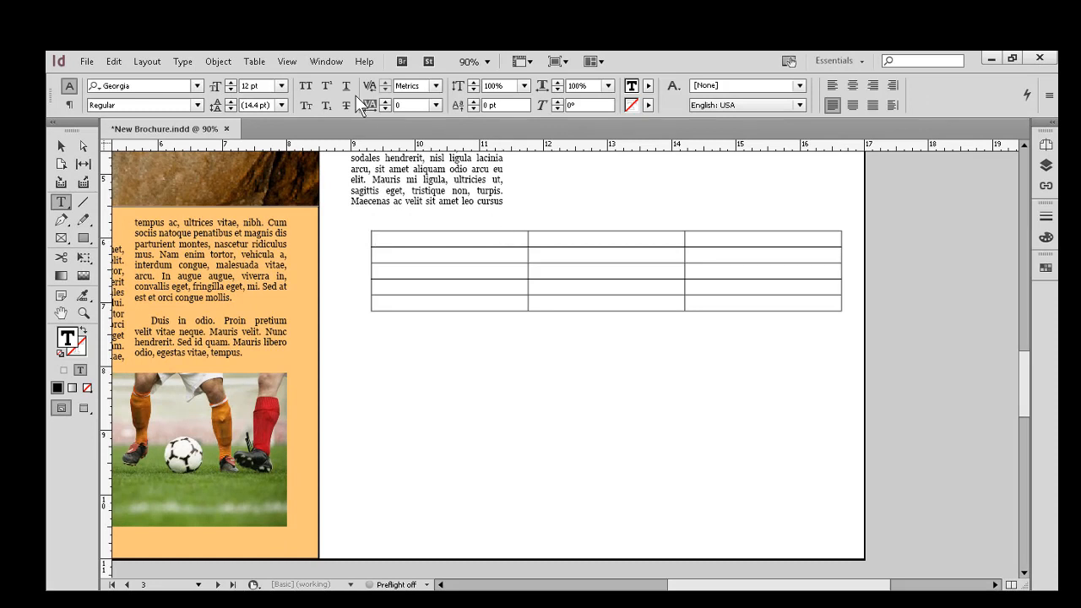
Open the Table menu for the five-row, three-column table.
{"action": "left_click", "coordinate": [254, 61]}
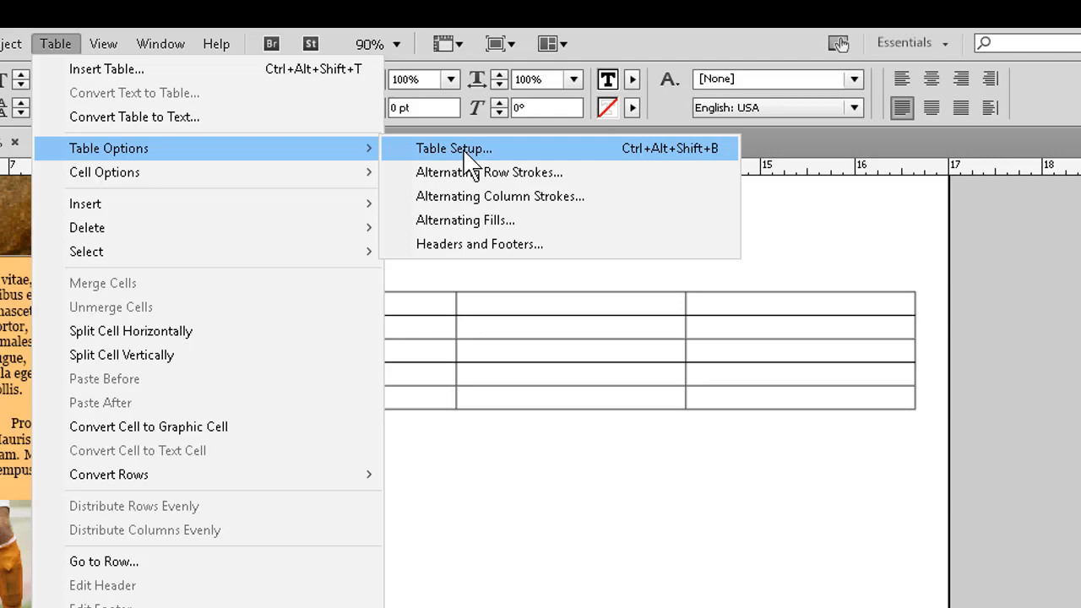
Open Table Setup and move through Column Strokes to the Fills settings.
{"action": "left_click", "coordinate": [453, 147]}
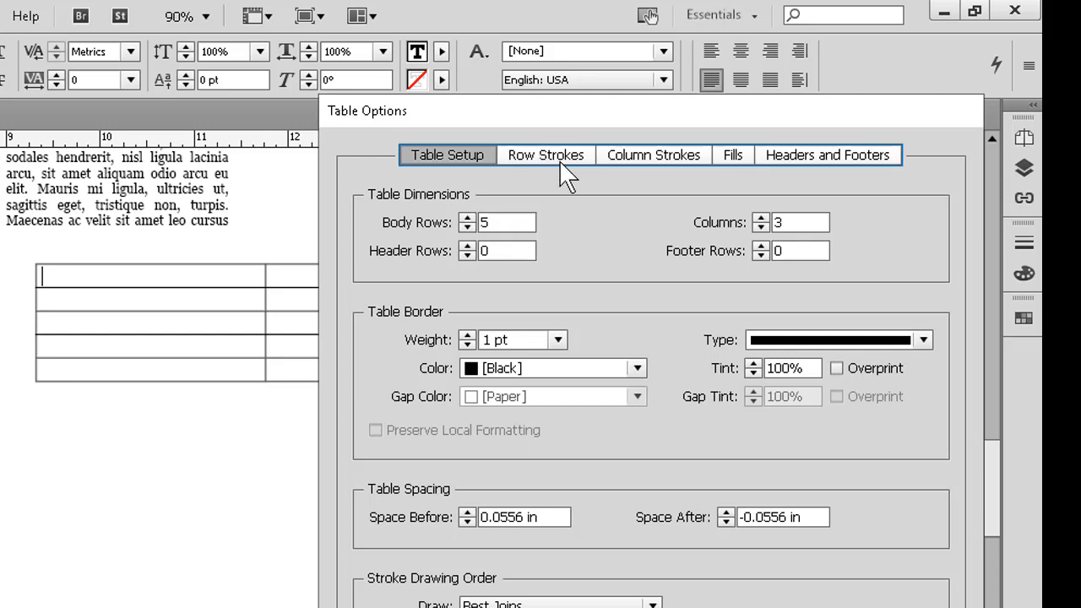
{"action": "left_click", "coordinate": [652, 155]}
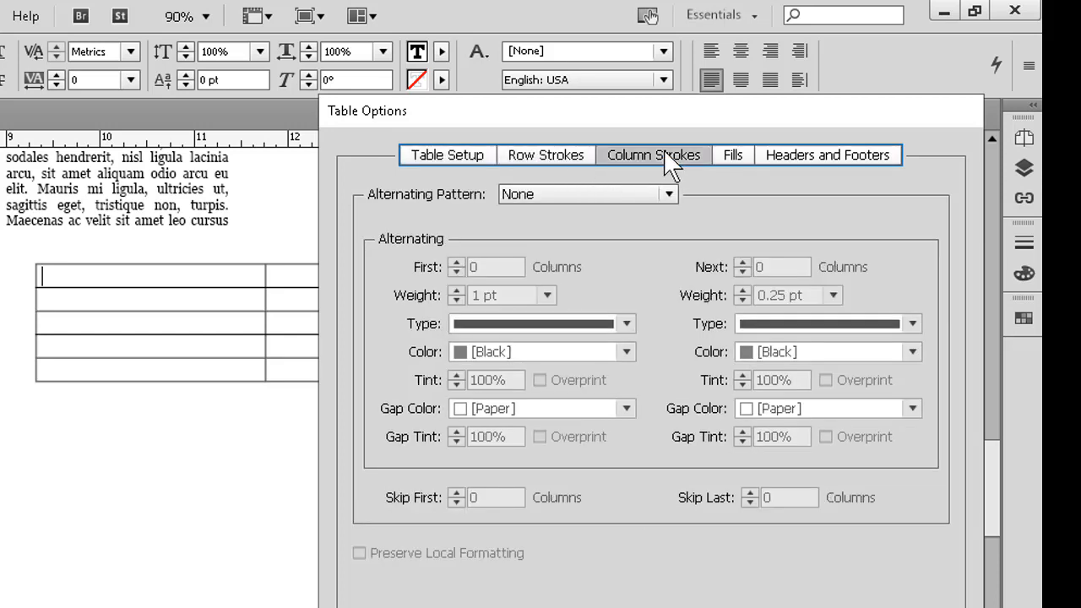
{"action": "mouse_move", "coordinate": [743, 164]}
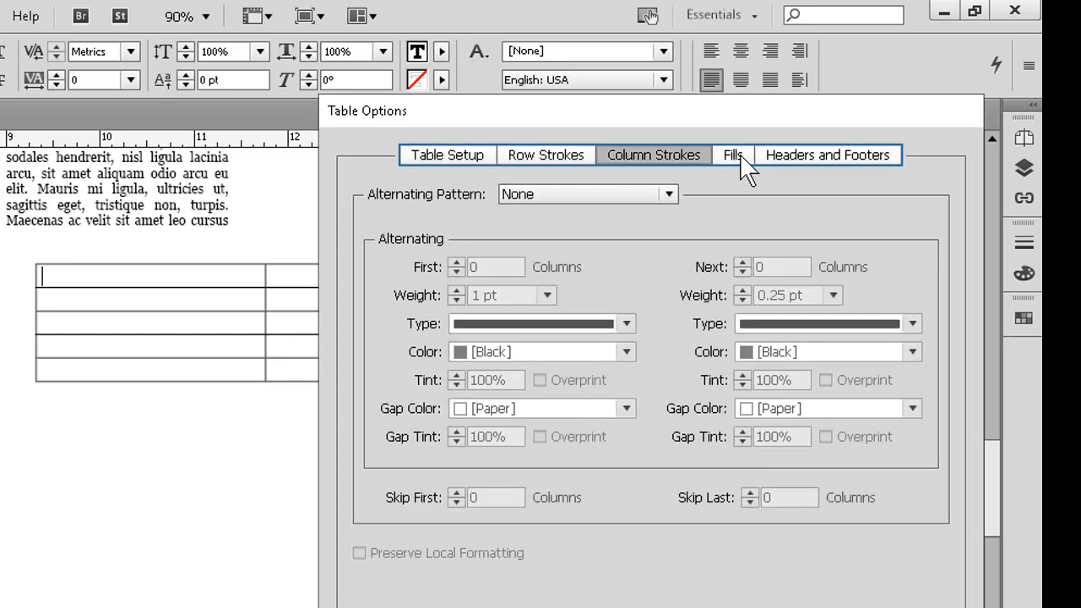
{"action": "left_click", "coordinate": [732, 155]}
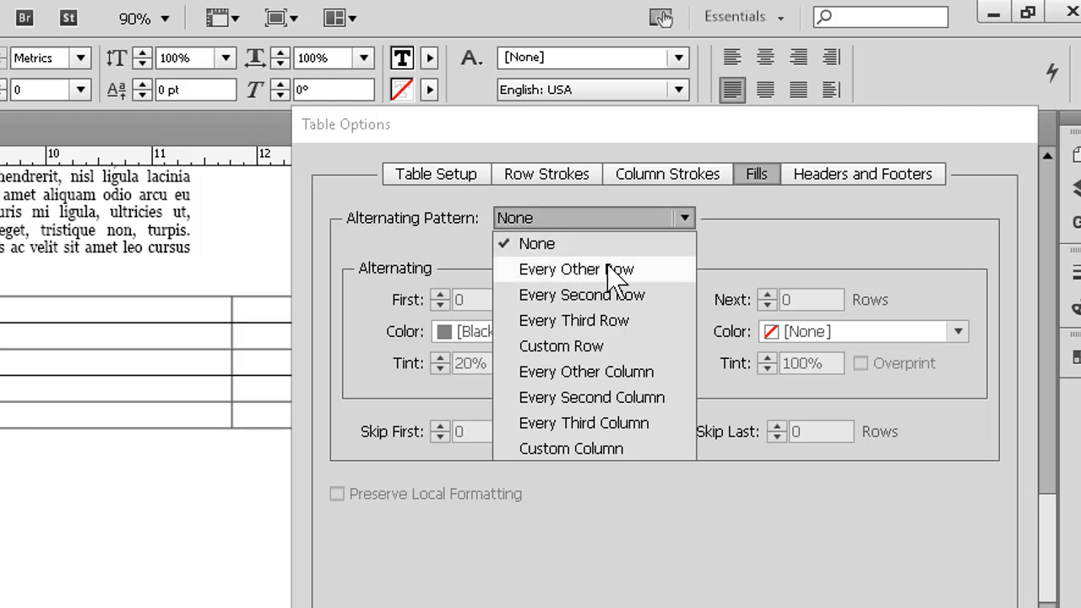
Fill every other row with the yellow swatch at 50% tint.
{"action": "left_click", "coordinate": [576, 268]}
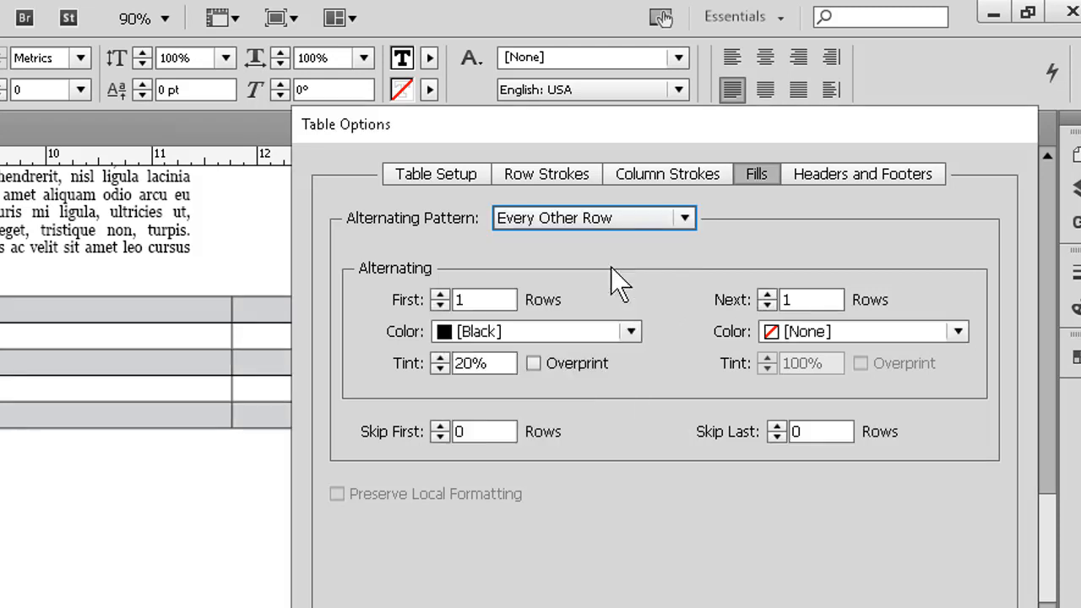
{"action": "mouse_move", "coordinate": [561, 346]}
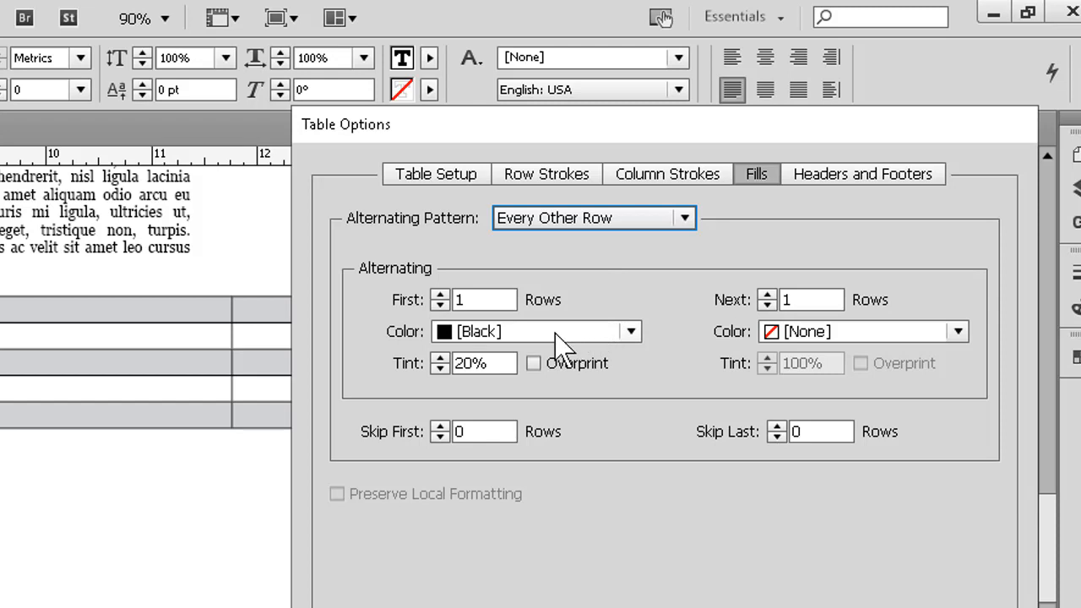
{"action": "left_click", "coordinate": [630, 331]}
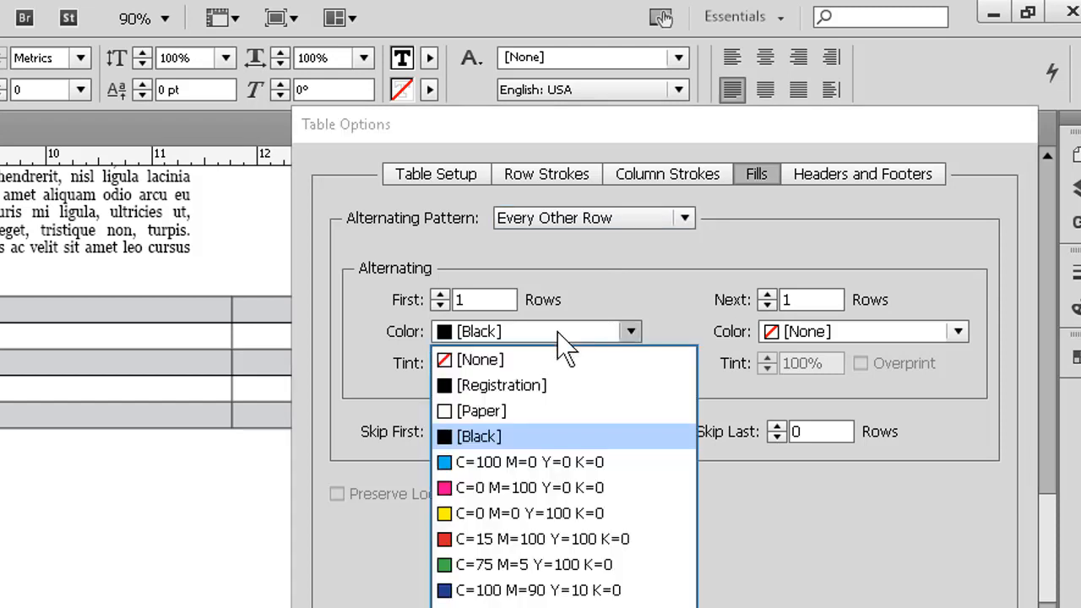
{"action": "left_click", "coordinate": [530, 512]}
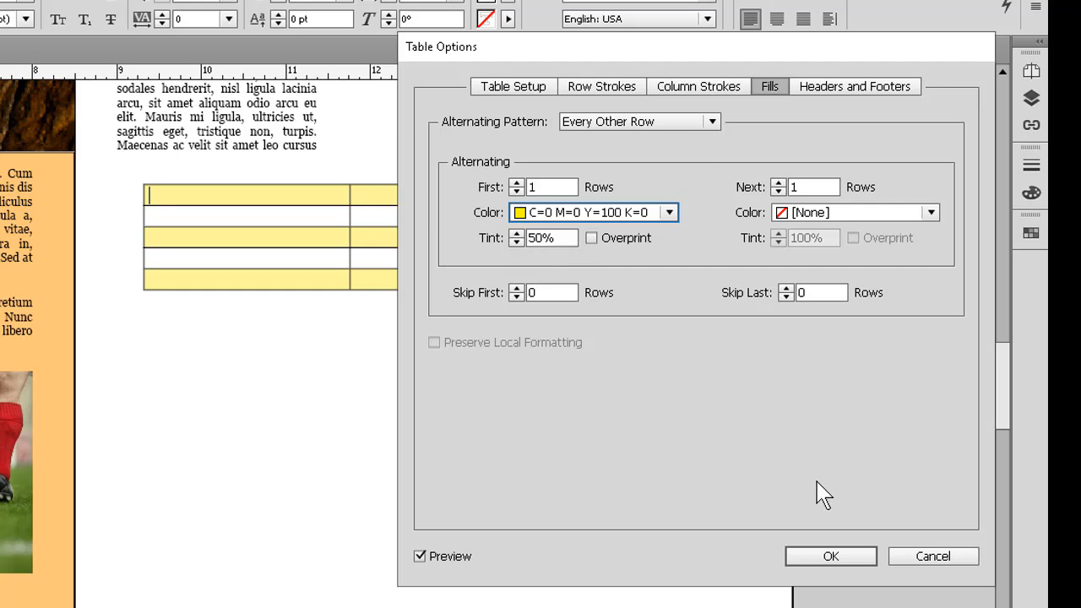
{"action": "left_click", "coordinate": [830, 556]}
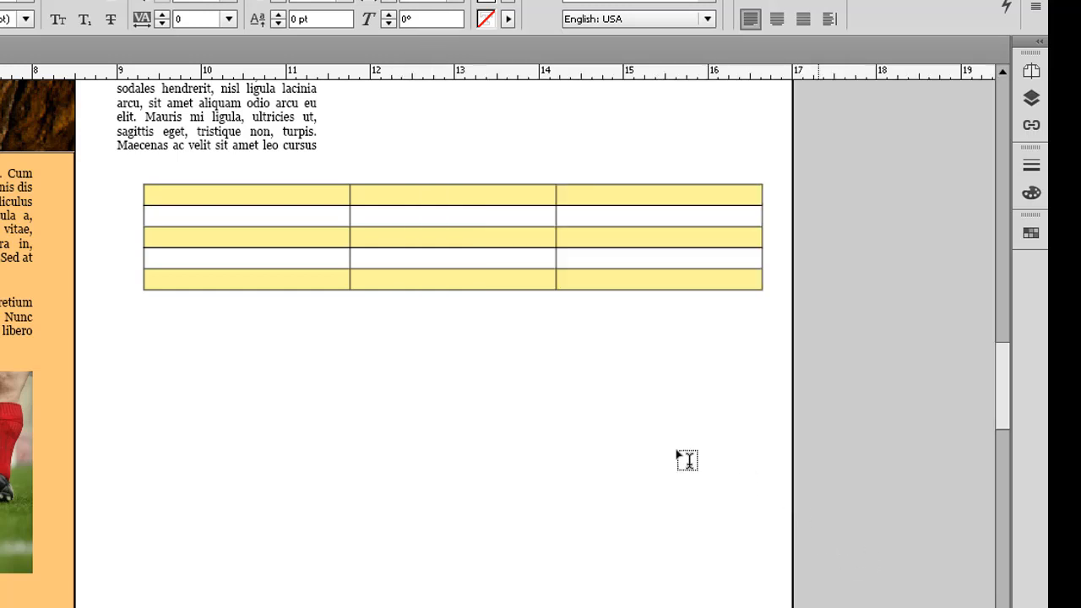
{"action": "mouse_move", "coordinate": [629, 441]}
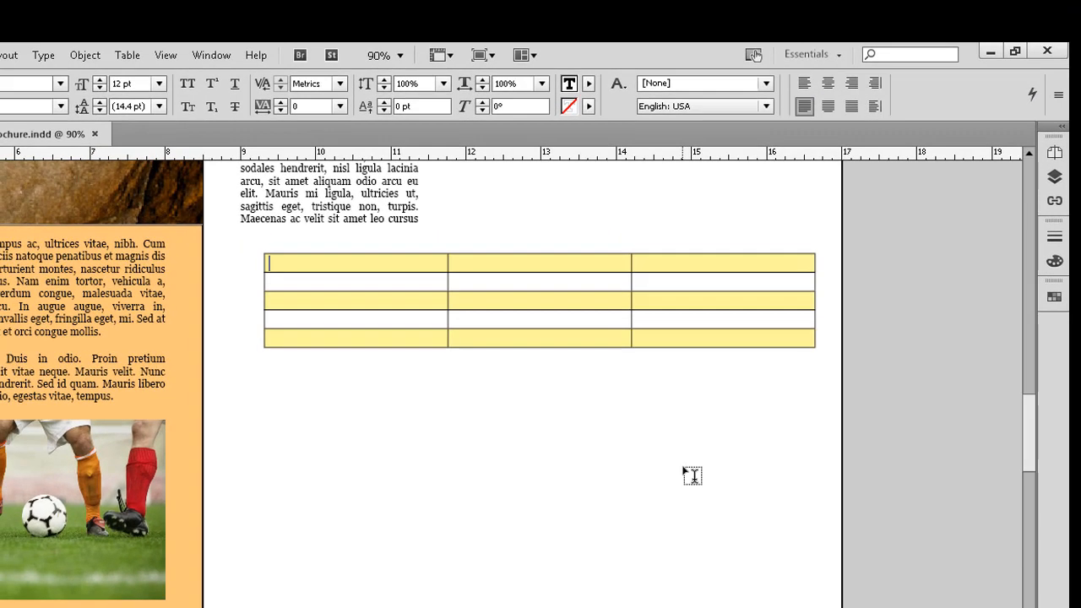
{"action": "mouse_move", "coordinate": [509, 352]}
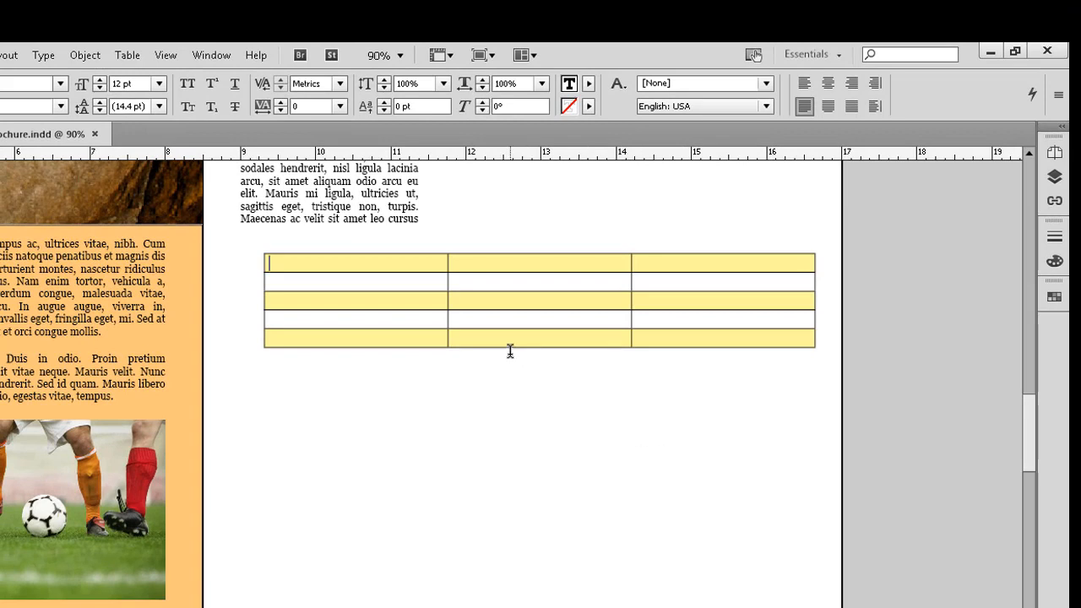
{"action": "left_click", "coordinate": [128, 55]}
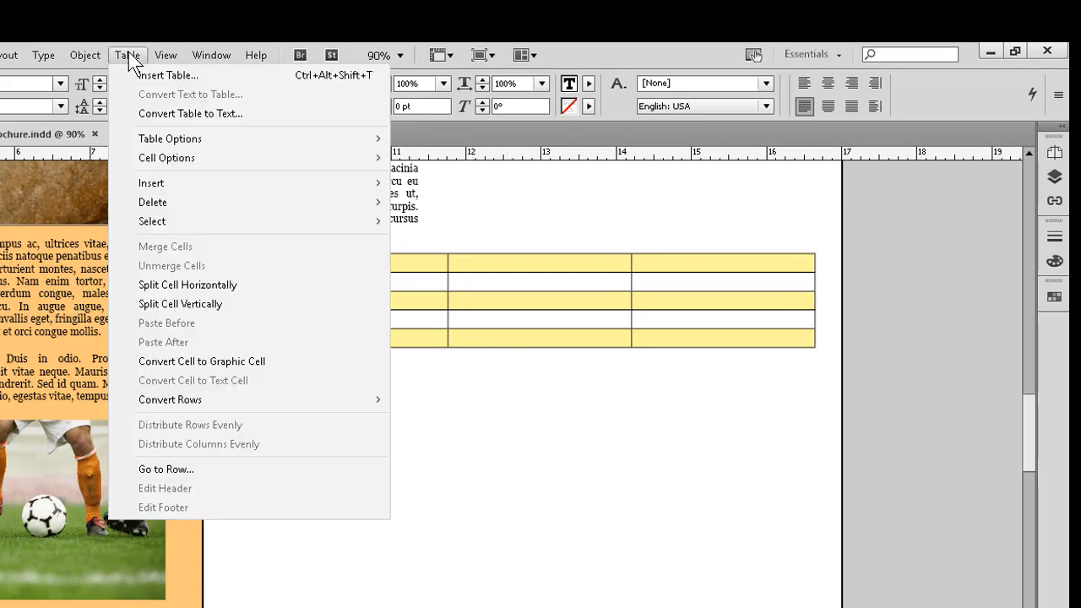
{"action": "mouse_move", "coordinate": [166, 158]}
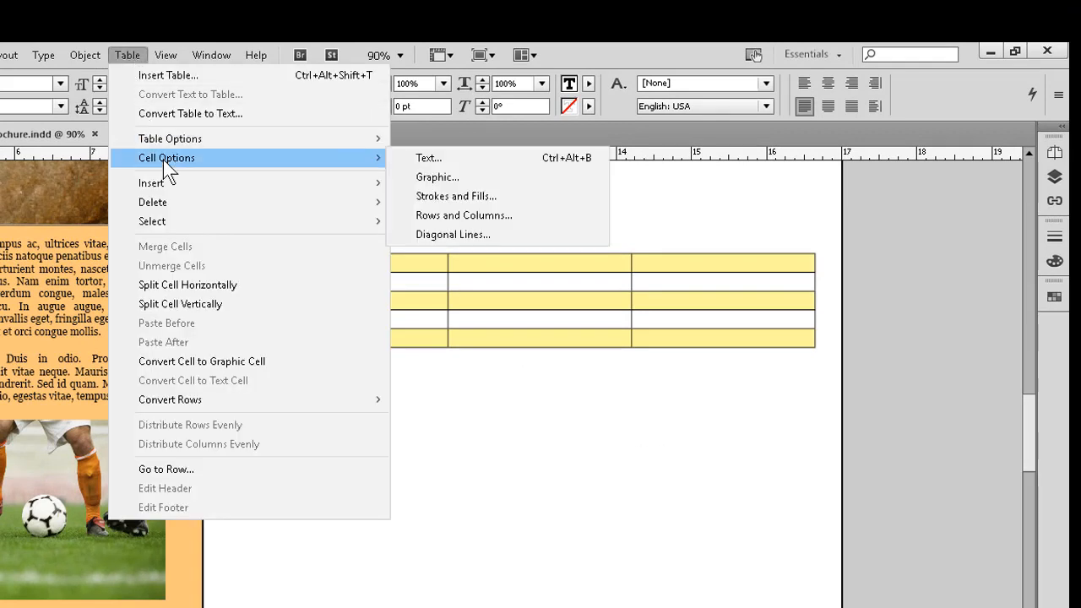
{"action": "mouse_move", "coordinate": [170, 138]}
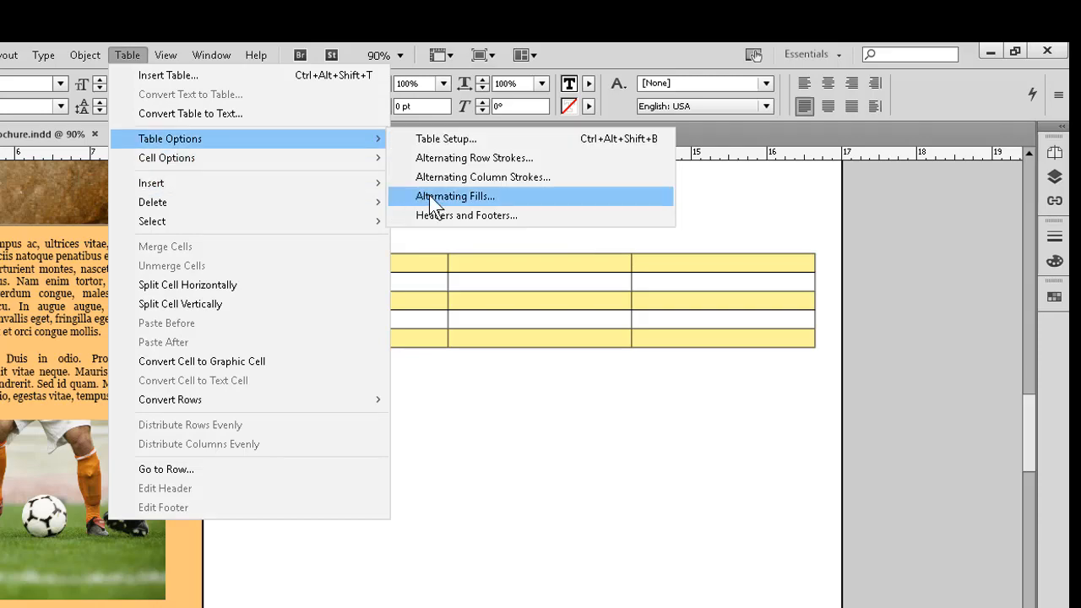
{"action": "left_click", "coordinate": [454, 196]}
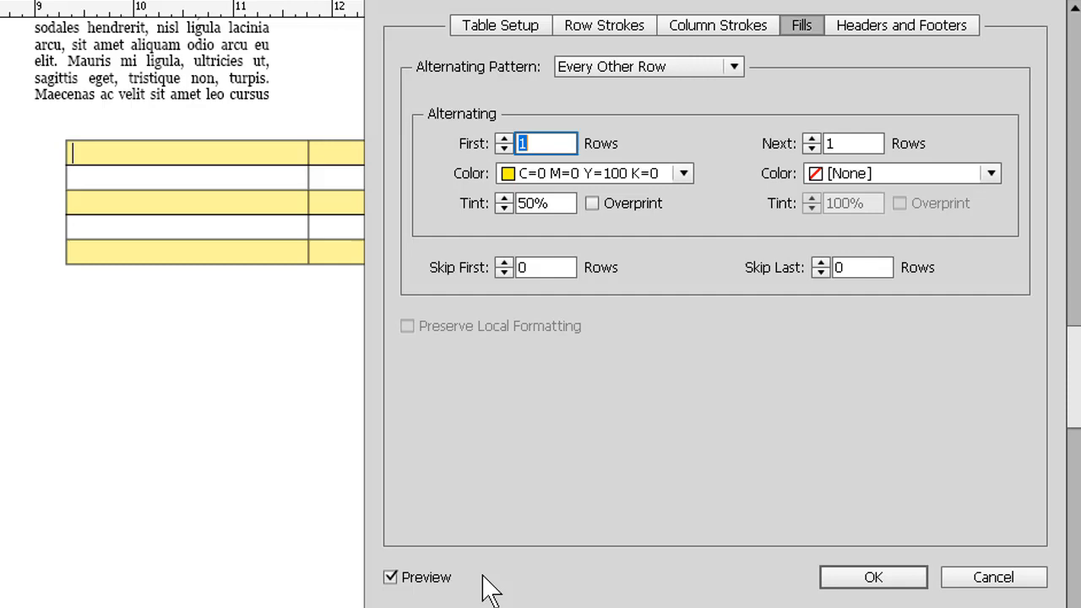
{"action": "left_click", "coordinate": [873, 577]}
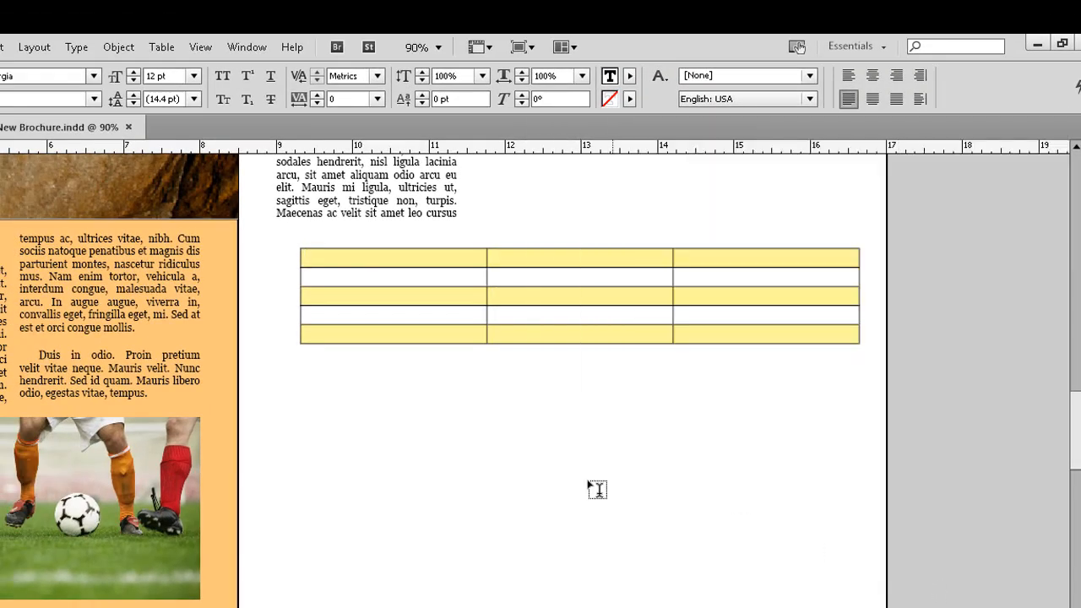
{"action": "mouse_move", "coordinate": [594, 488]}
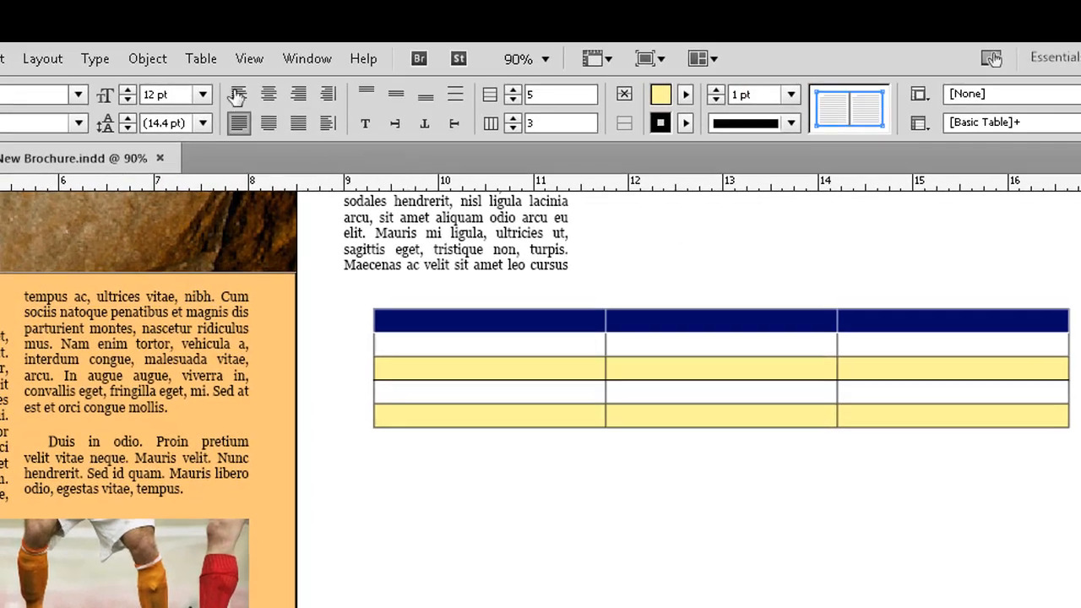
Merge the table's top row into one cell across all three columns.
{"action": "left_click", "coordinate": [201, 58]}
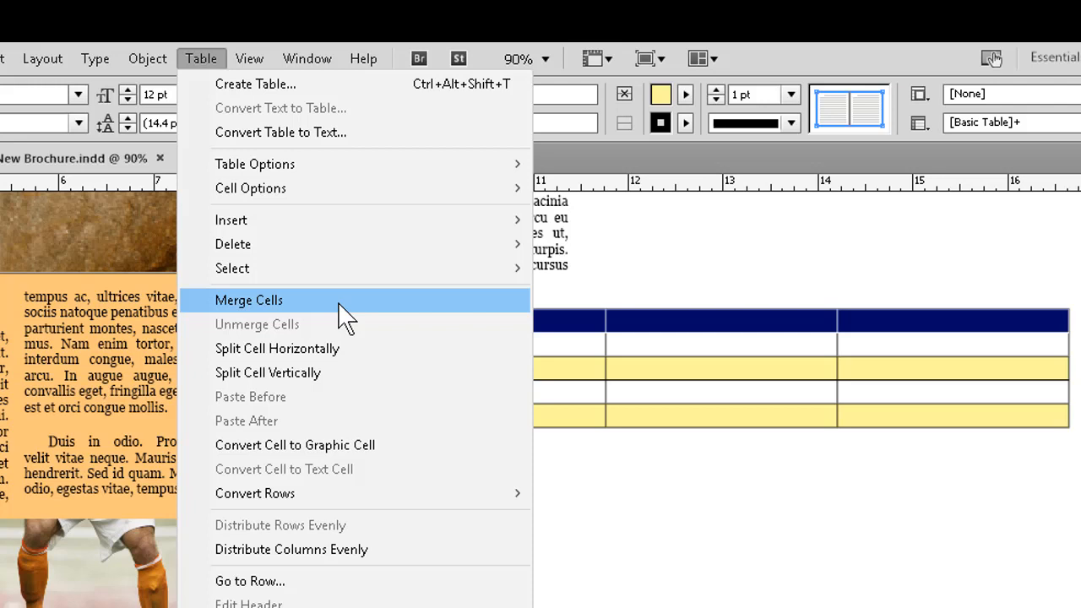
{"action": "left_click", "coordinate": [249, 300]}
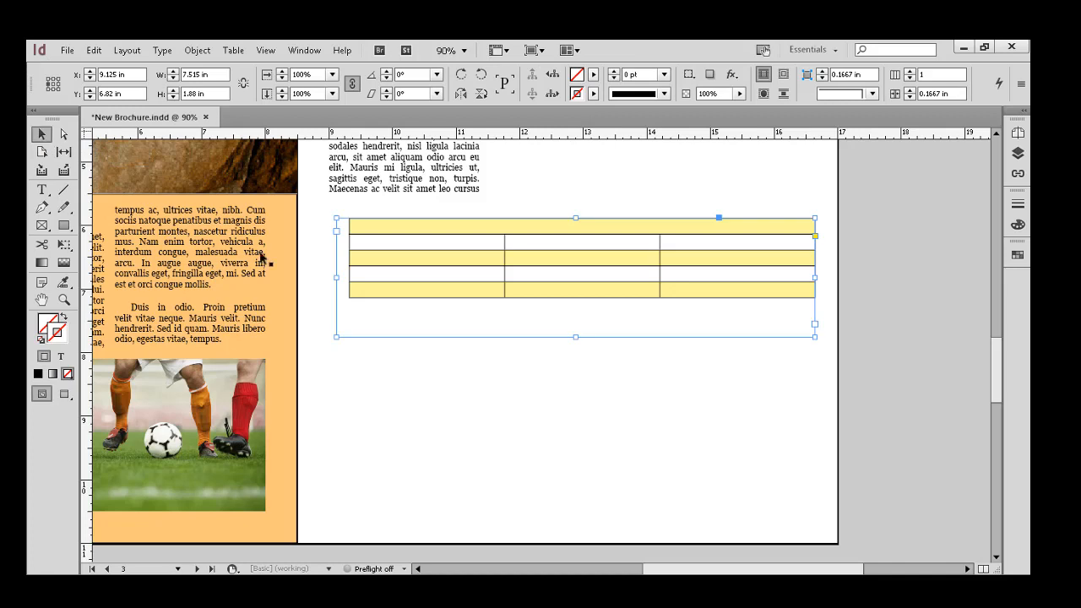
{"action": "mouse_move", "coordinate": [577, 339]}
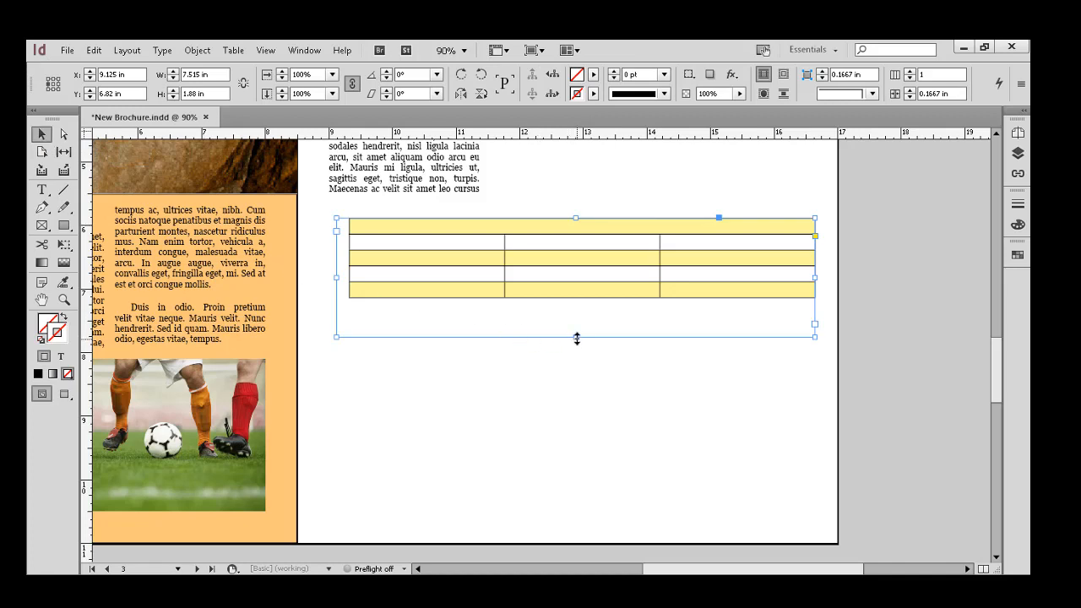
Drag the text frame's bottom handle upward to hug the table.
{"action": "left_click_drag", "start_coordinate": [577, 337], "coordinate": [577, 299]}
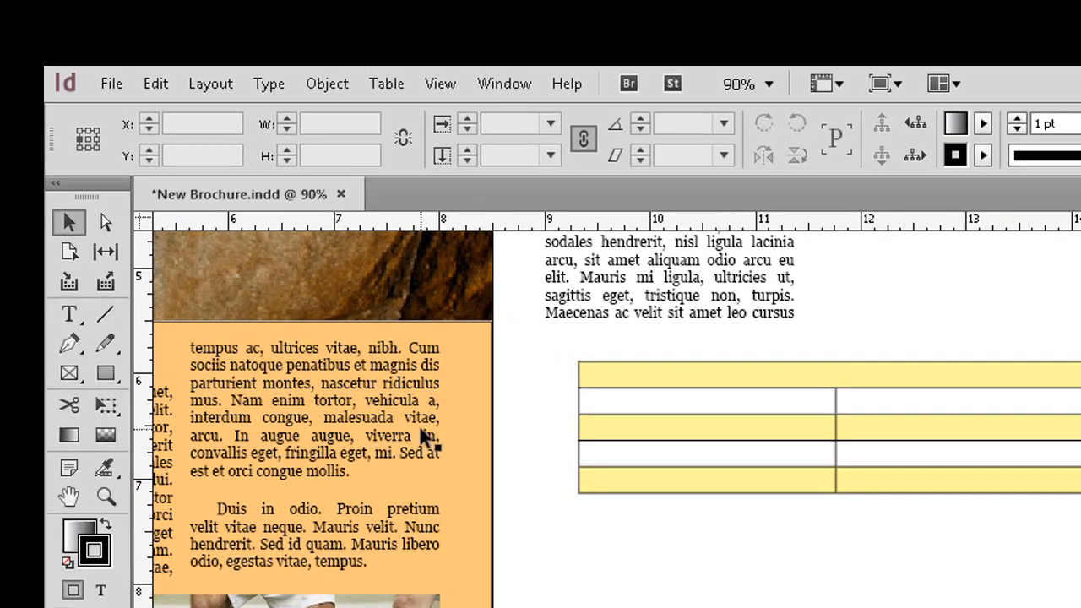
Place Table Data Example.xlsx with default Excel import options below the yellow table.
{"action": "left_click", "coordinate": [111, 82]}
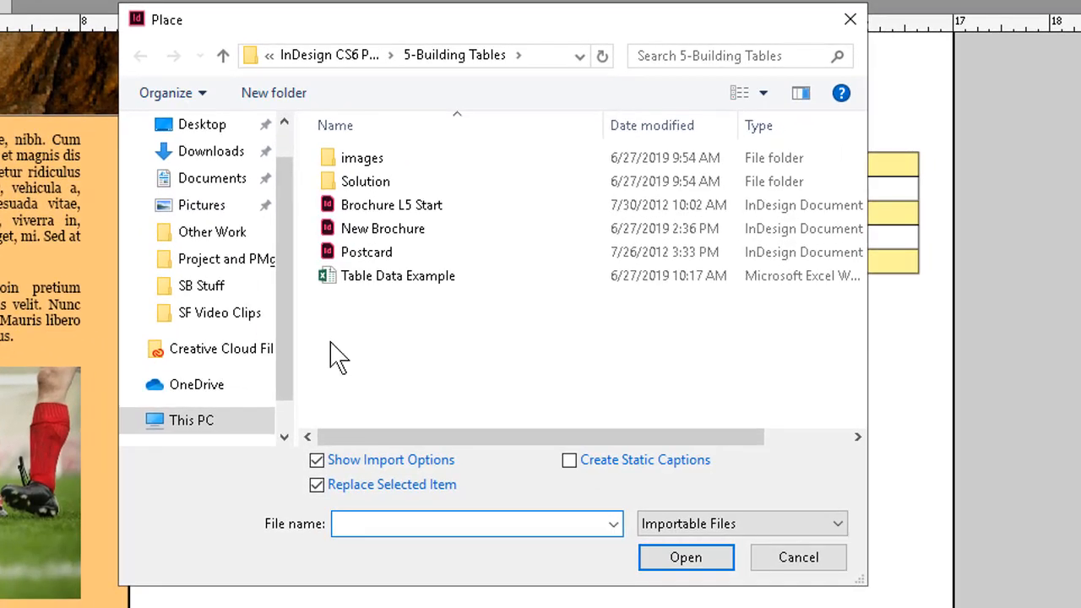
{"action": "left_click", "coordinate": [398, 276]}
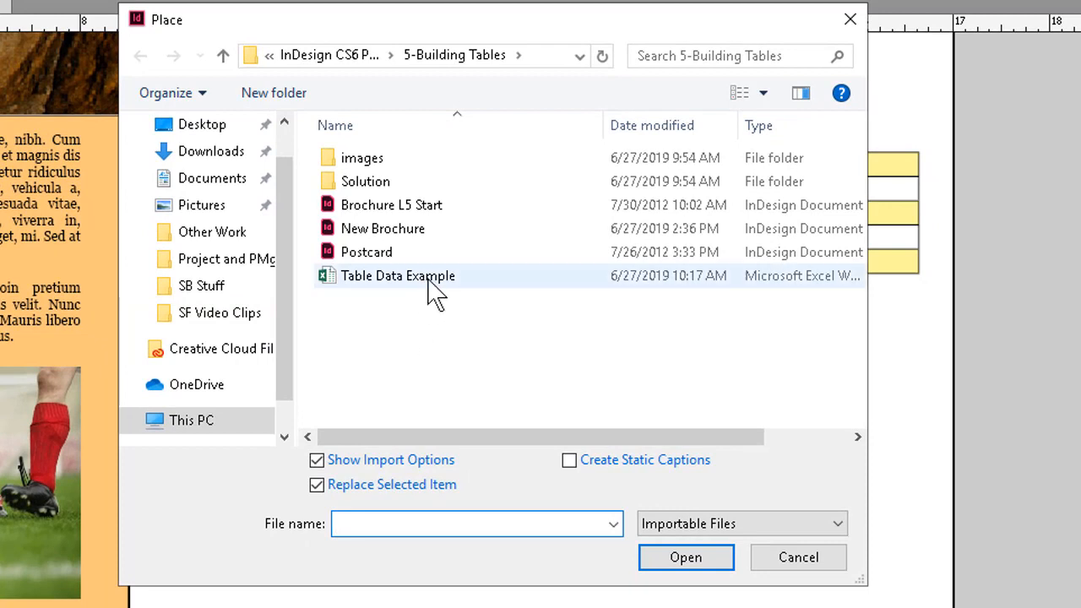
{"action": "left_click", "coordinate": [397, 276]}
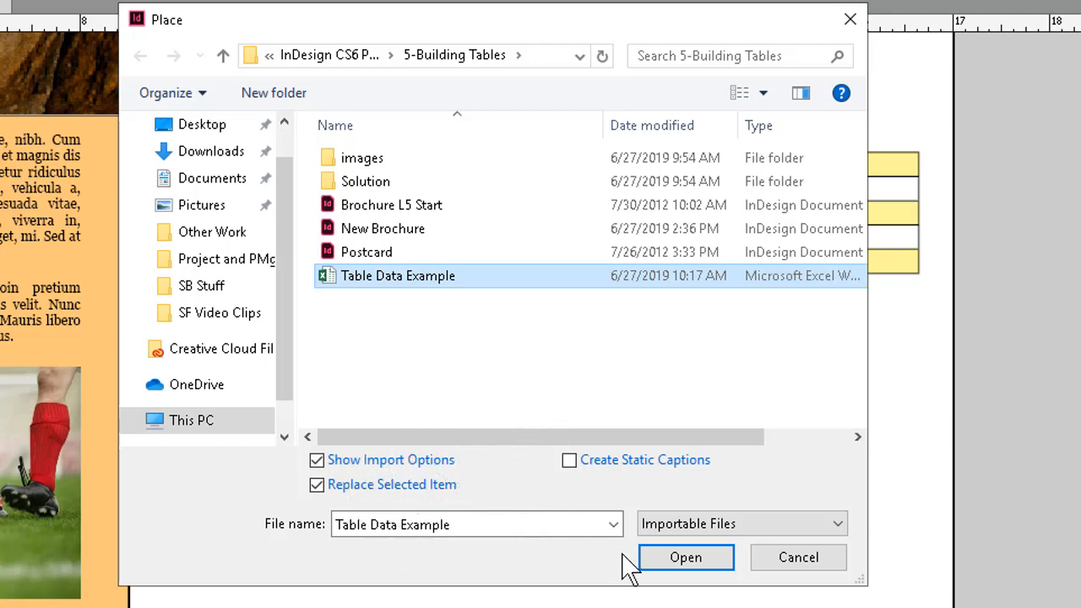
{"action": "left_click", "coordinate": [685, 557]}
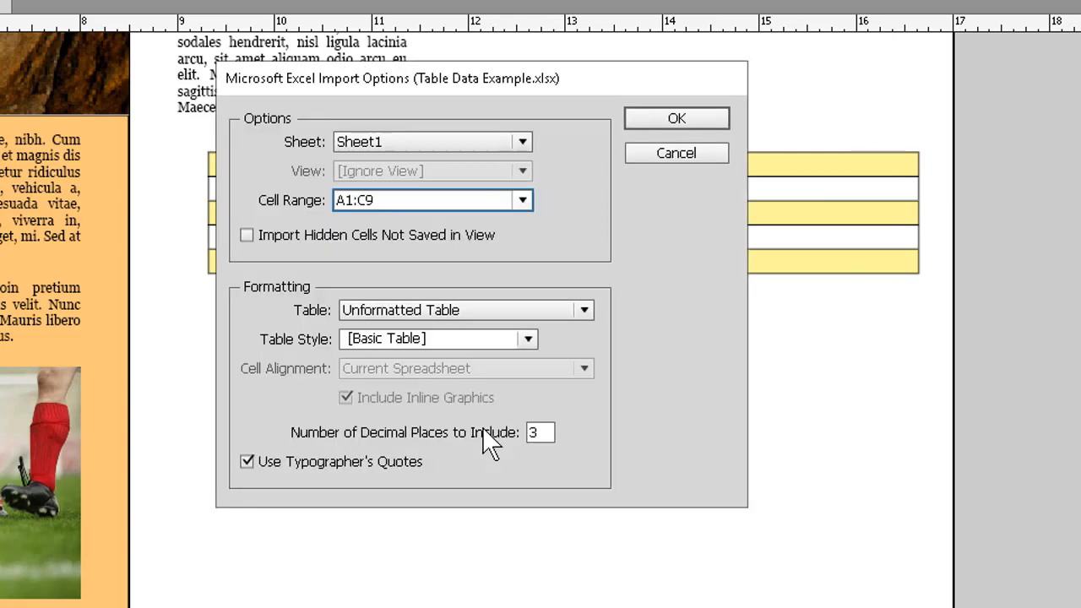
{"action": "mouse_move", "coordinate": [650, 320]}
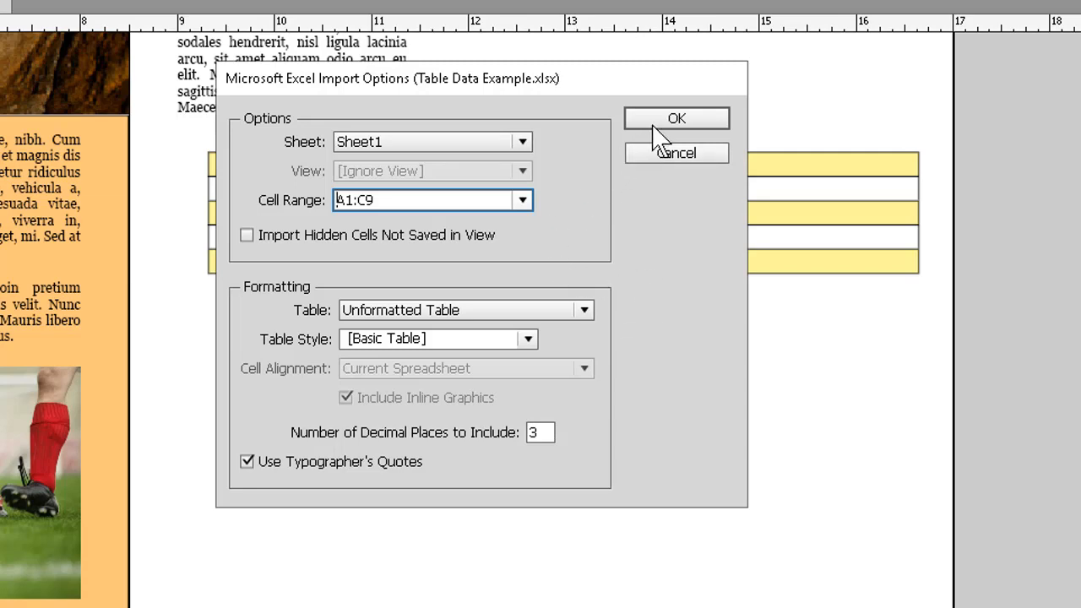
{"action": "left_click", "coordinate": [675, 118]}
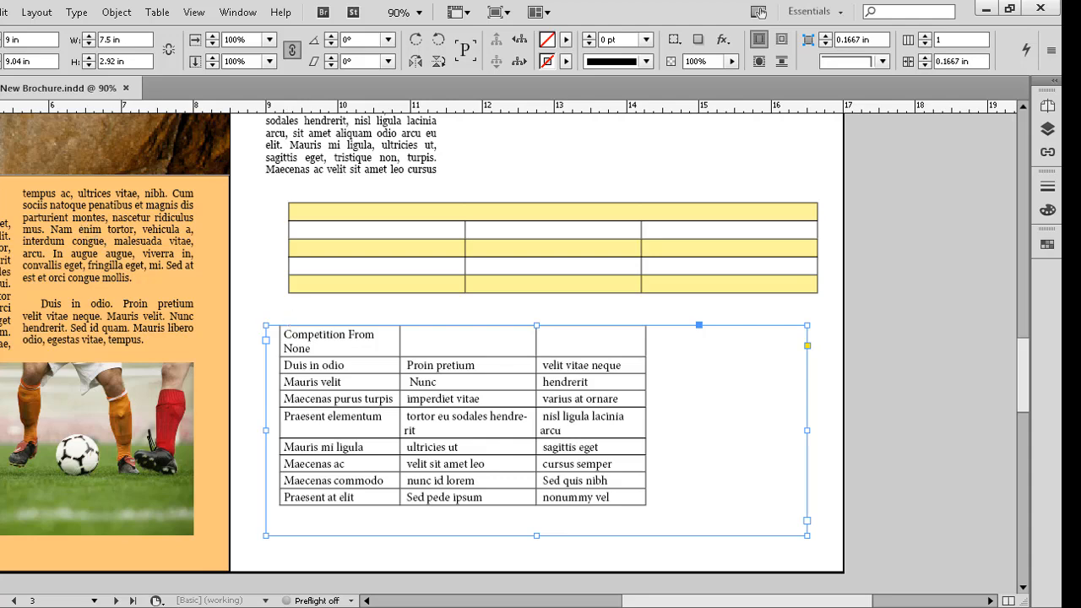
Put the cursor in the yellow table's header cell and show the Table Styles panel.
{"action": "left_click", "coordinate": [337, 212]}
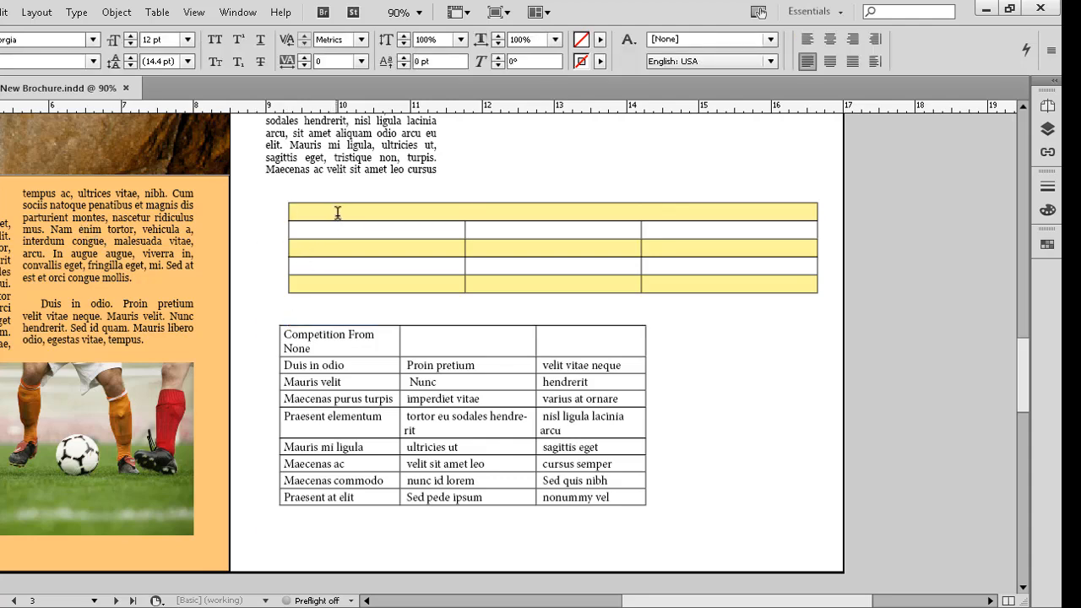
{"action": "left_click", "coordinate": [338, 211]}
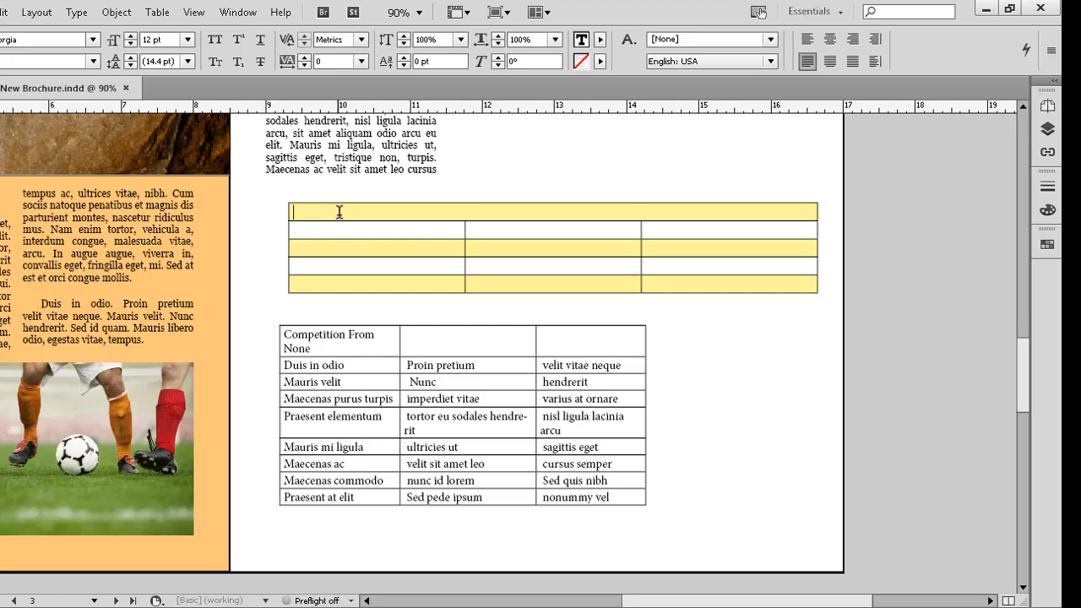
{"action": "left_click", "coordinate": [181, 12]}
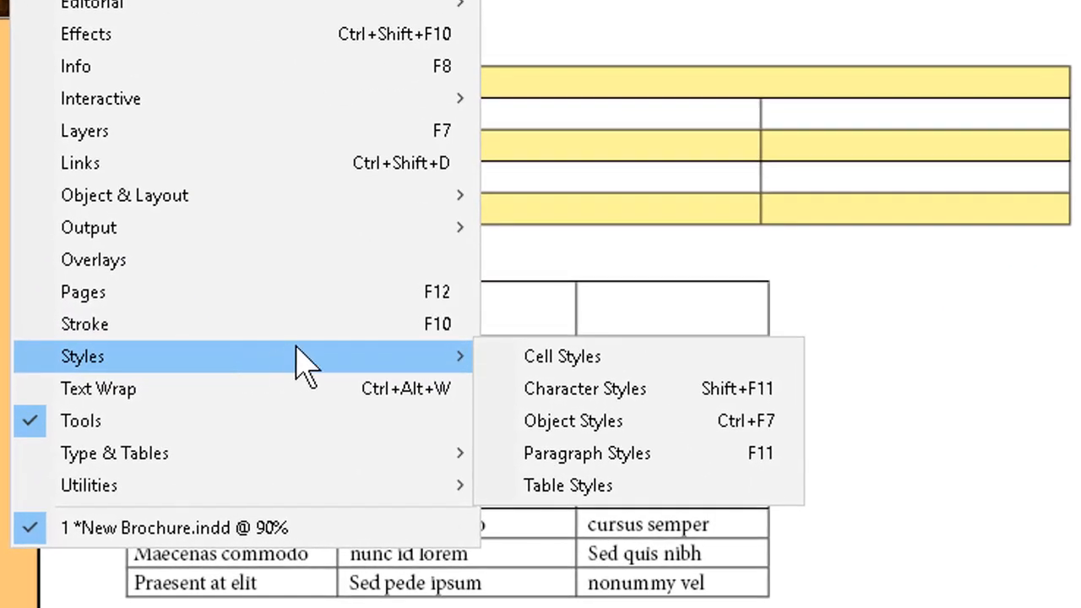
{"action": "mouse_move", "coordinate": [444, 371]}
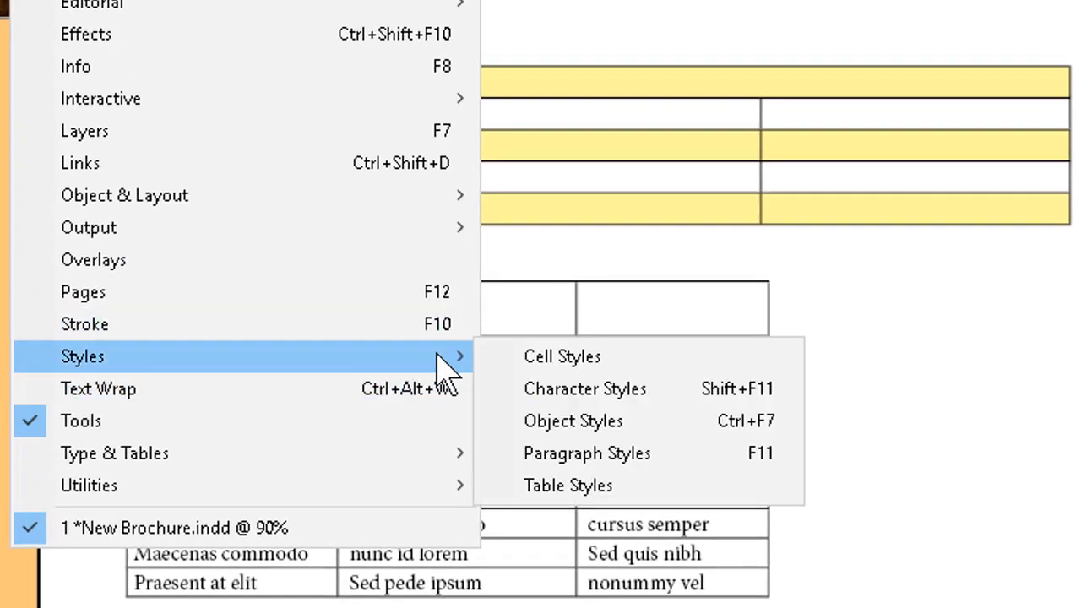
{"action": "left_click", "coordinate": [567, 485]}
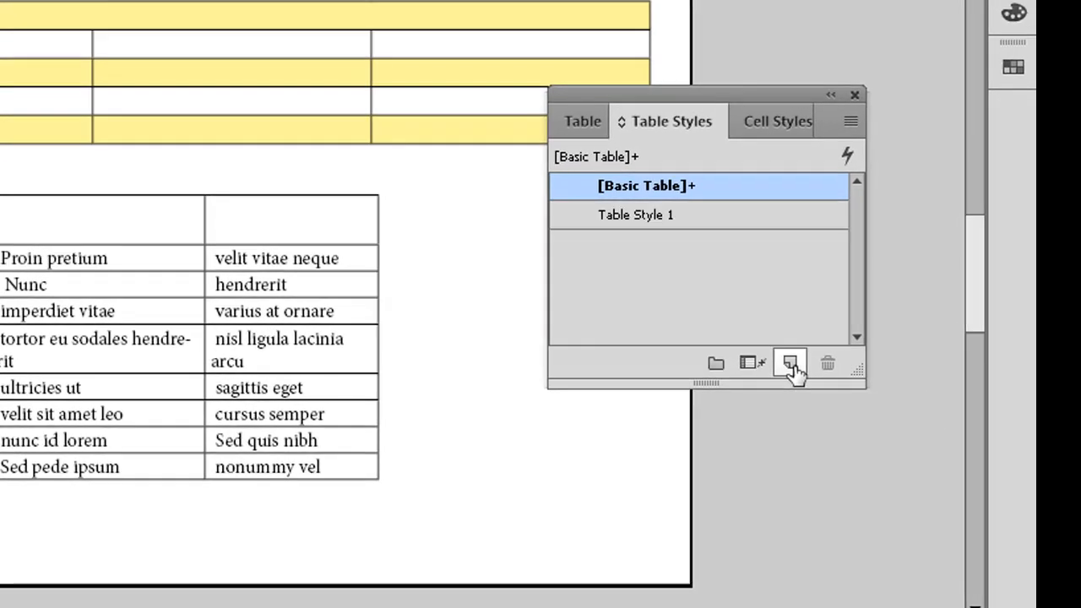
Save the yellow table as a style named 'Yellow and White' and apply it to the imported table.
{"action": "left_click", "coordinate": [640, 215]}
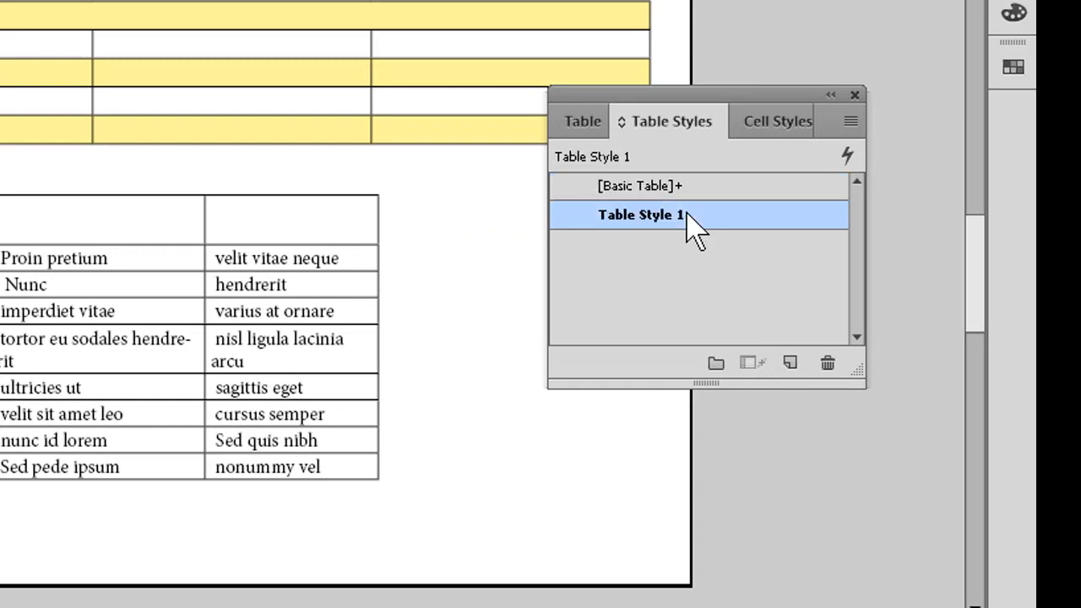
{"action": "double_click", "coordinate": [639, 214]}
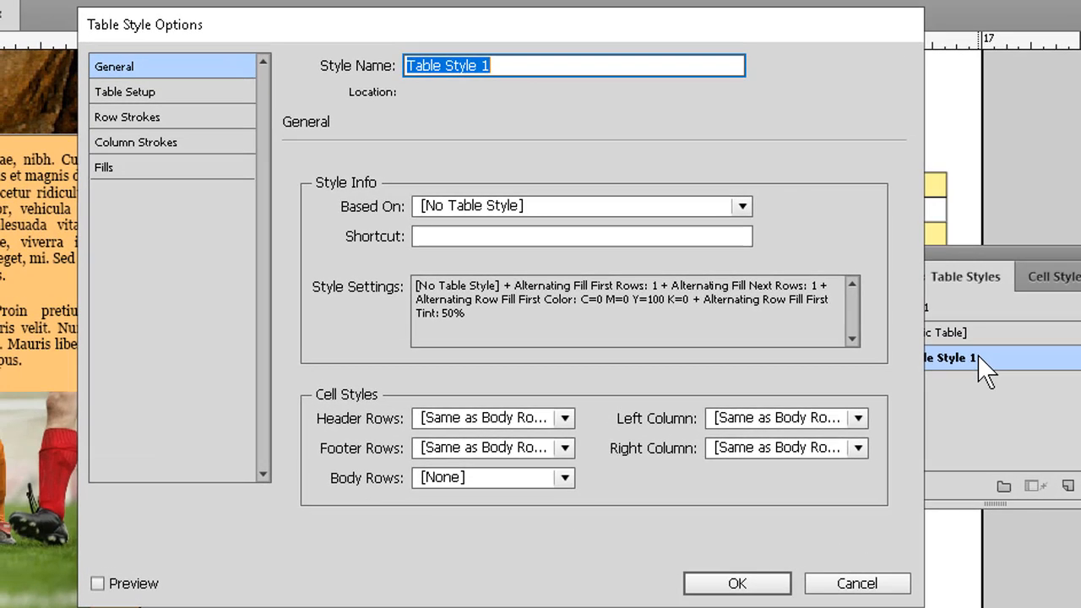
{"action": "type", "text": "Yellow"}
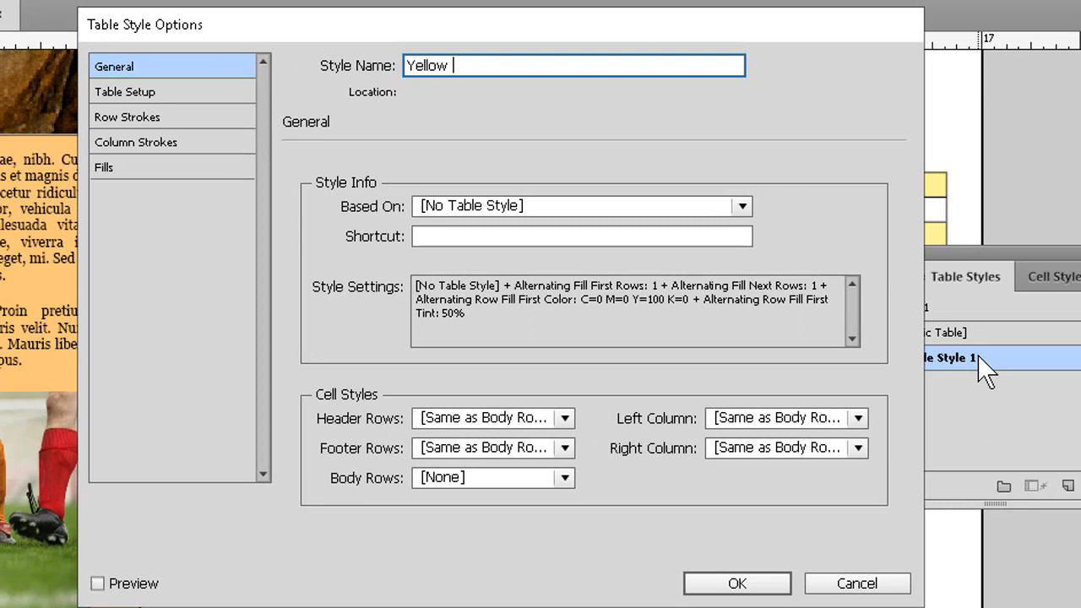
{"action": "type", "text": "and White"}
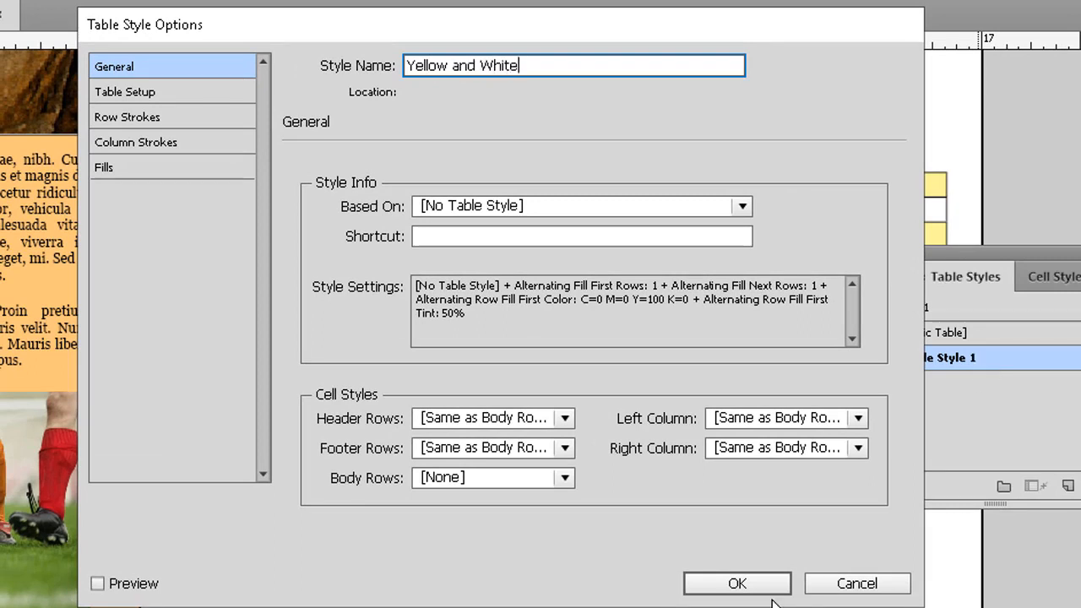
{"action": "left_click", "coordinate": [736, 583]}
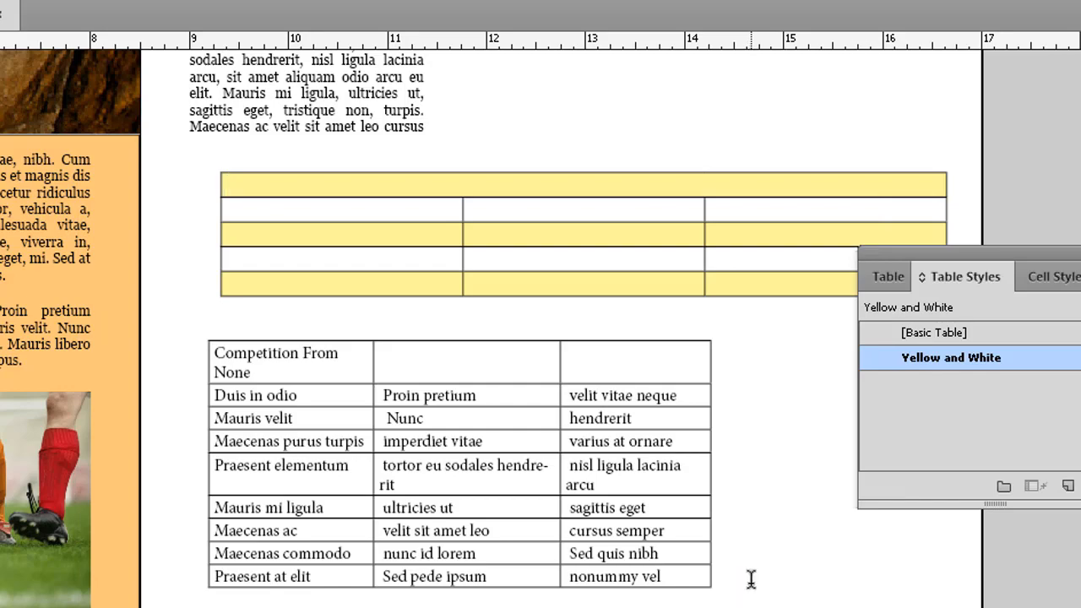
{"action": "mouse_move", "coordinate": [301, 361]}
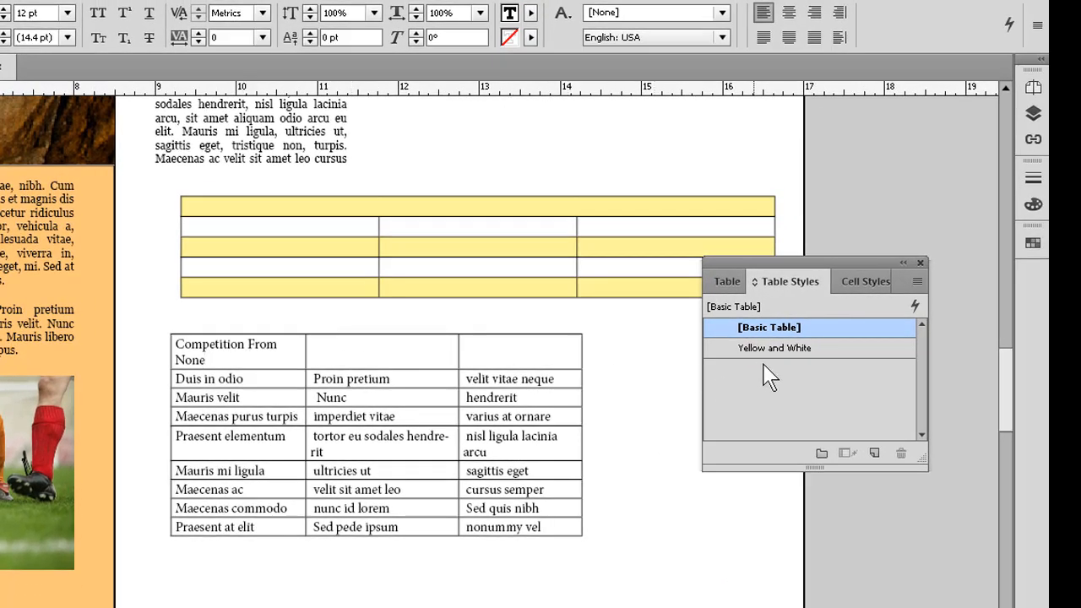
{"action": "left_click", "coordinate": [774, 347]}
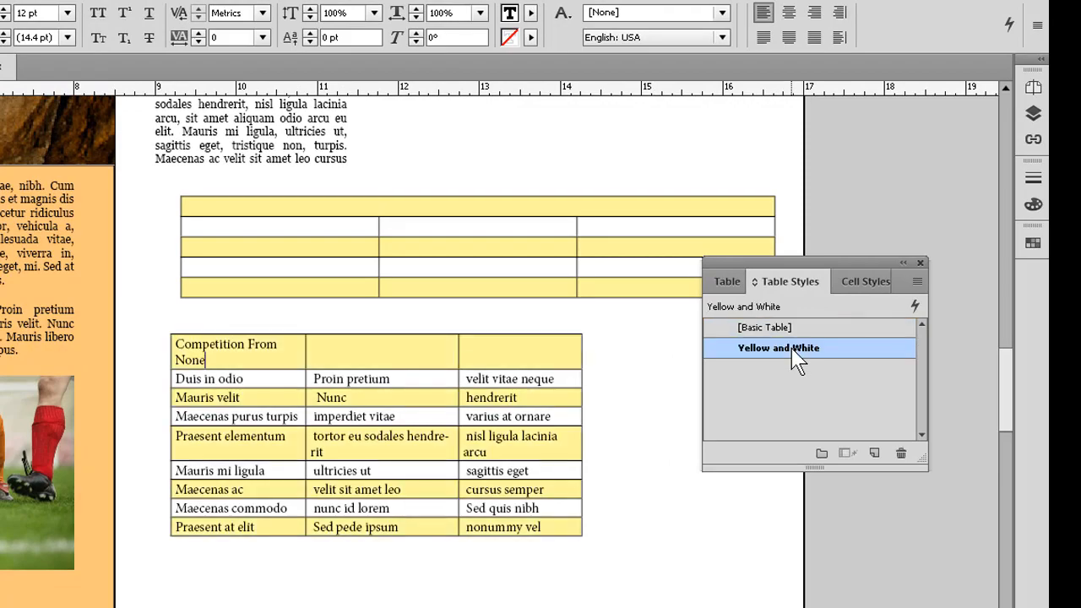